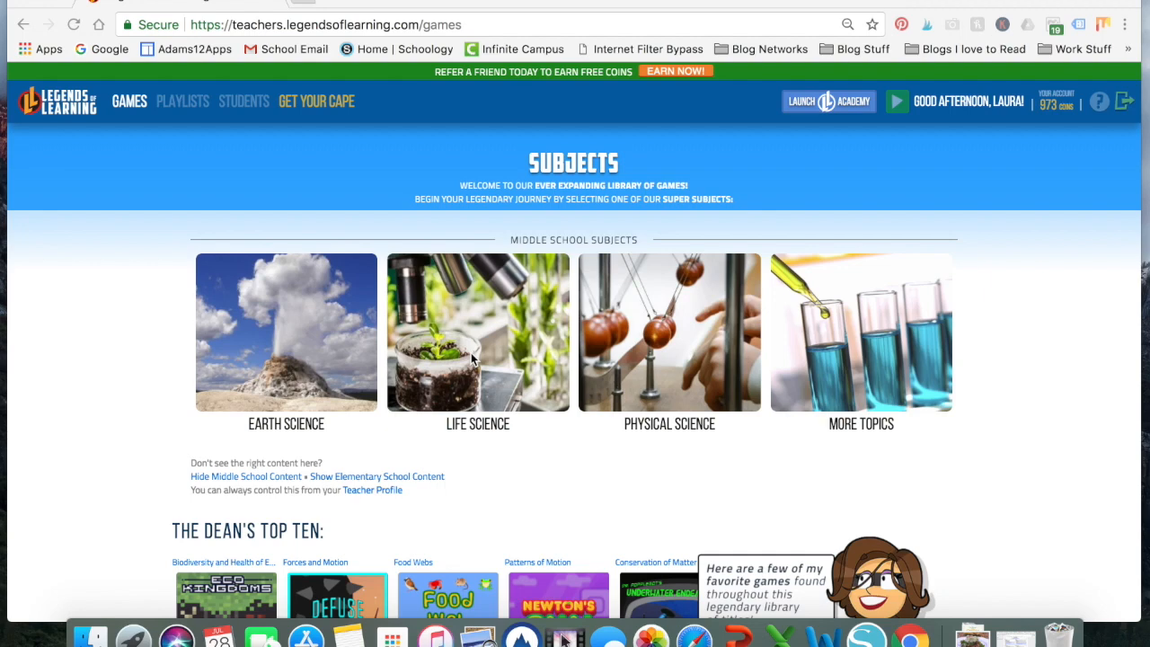
{"action": "mouse_move", "coordinate": [528, 383]}
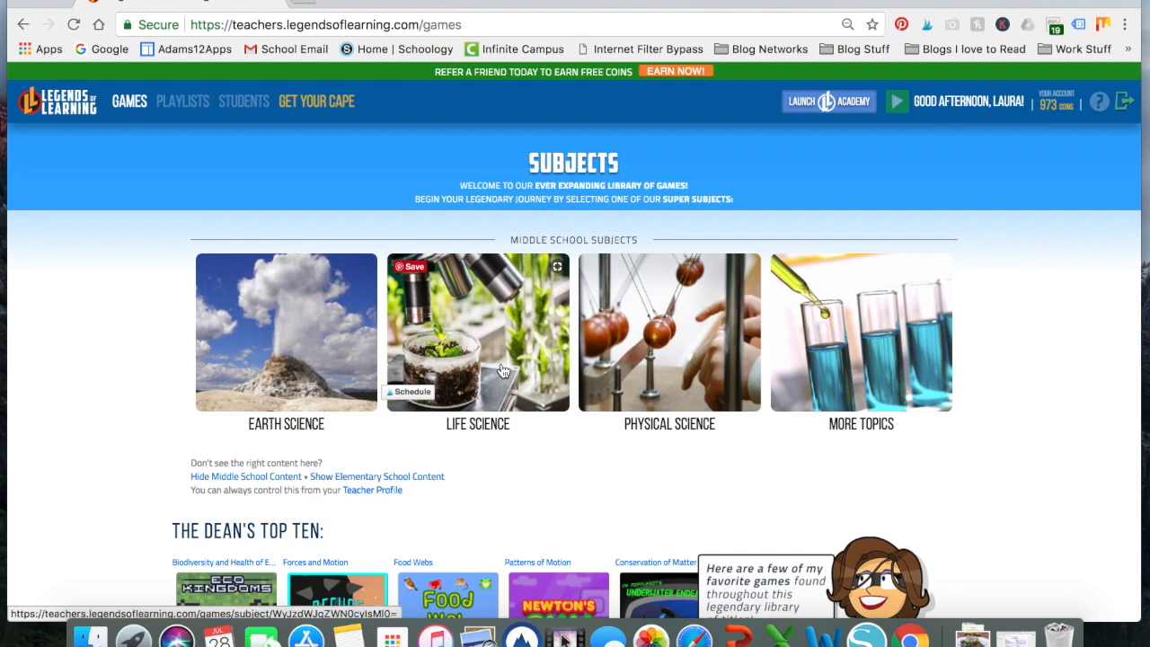
Step: From the games library, go into Life Science and choose the Interactions in Ecosystems objective
{"action": "left_click", "coordinate": [476, 333]}
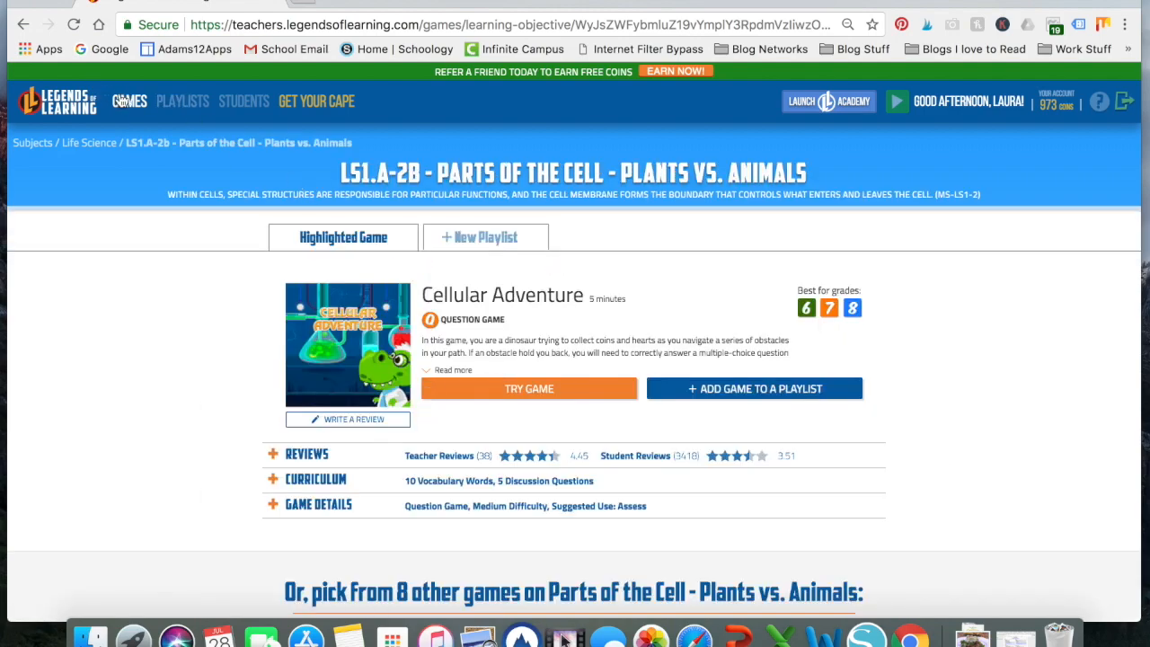
{"action": "left_click", "coordinate": [129, 100]}
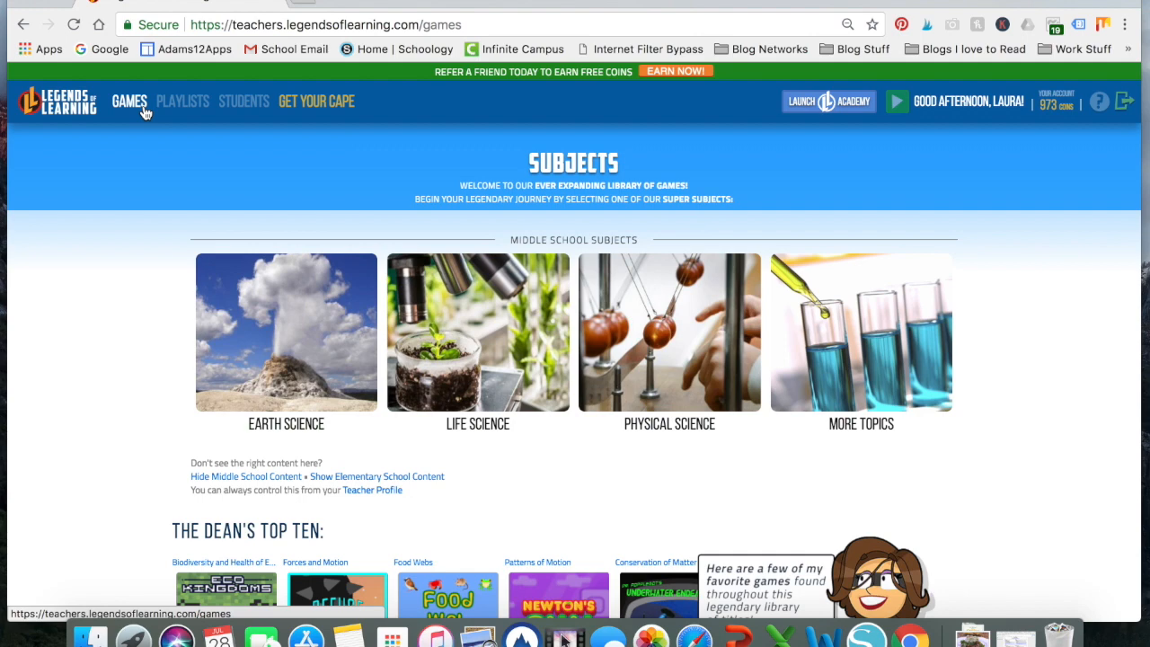
{"action": "left_click", "coordinate": [478, 333]}
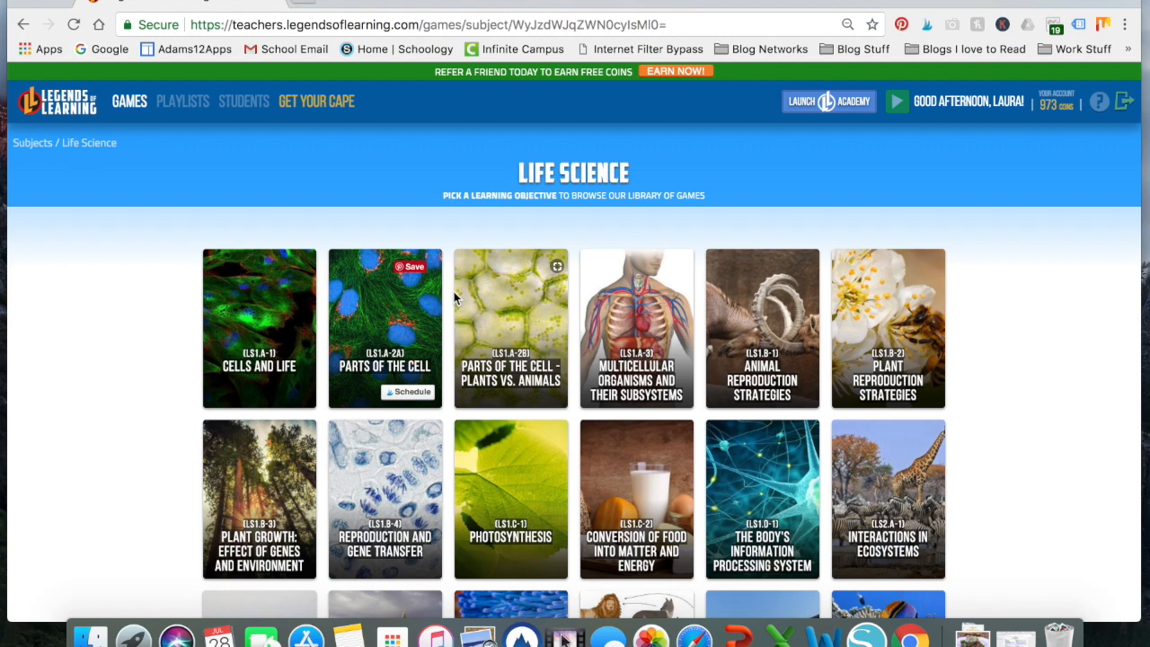
{"action": "mouse_move", "coordinate": [762, 578]}
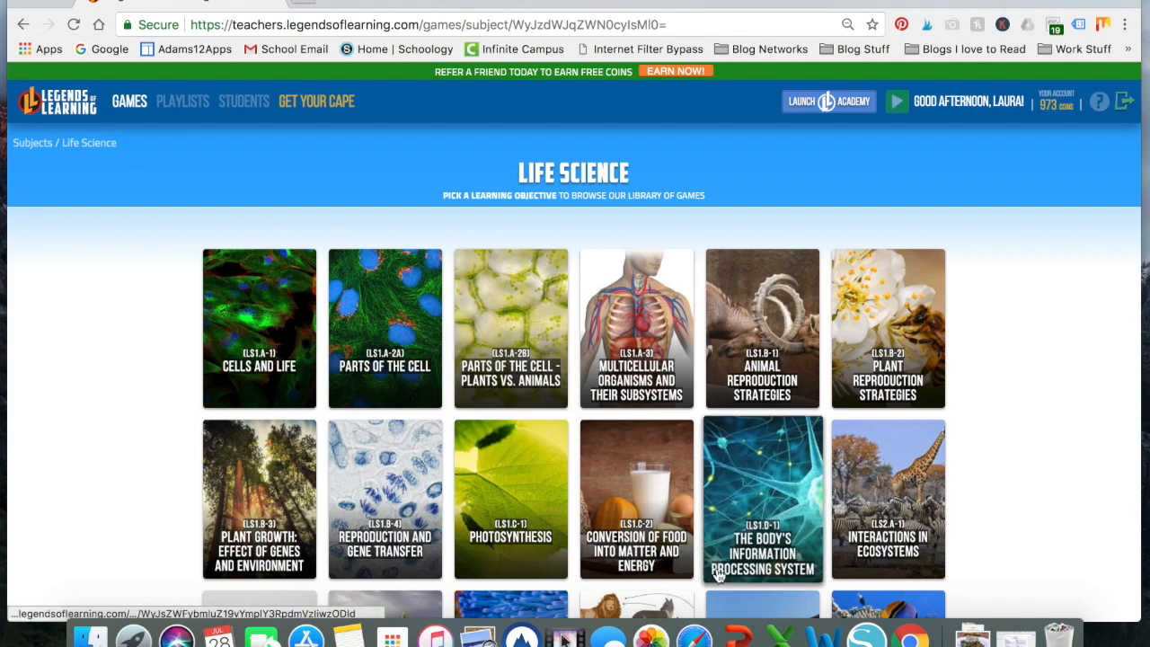
{"action": "scroll", "scroll_direction": "down", "scroll_amount": 3}
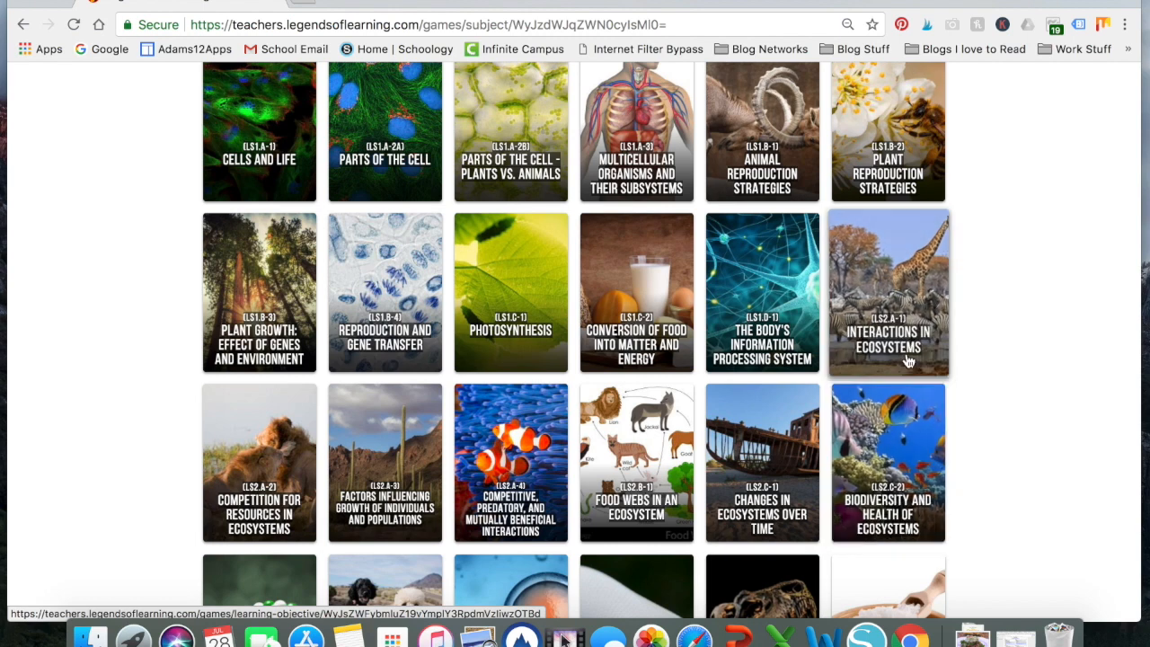
{"action": "mouse_move", "coordinate": [903, 341]}
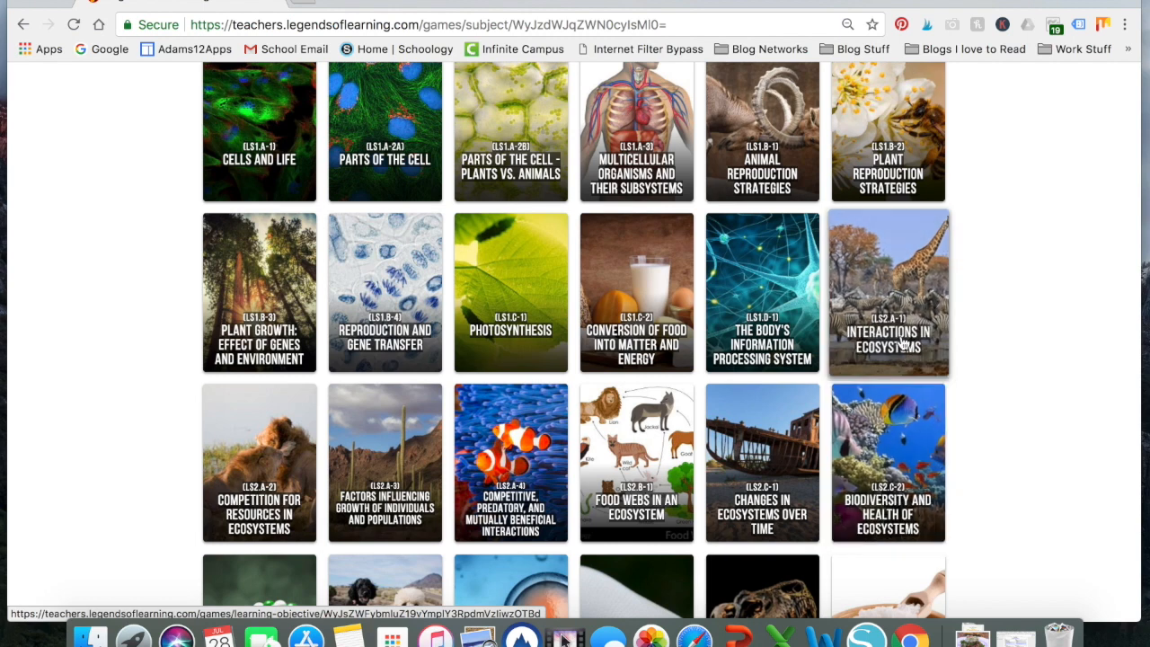
{"action": "mouse_move", "coordinate": [913, 384]}
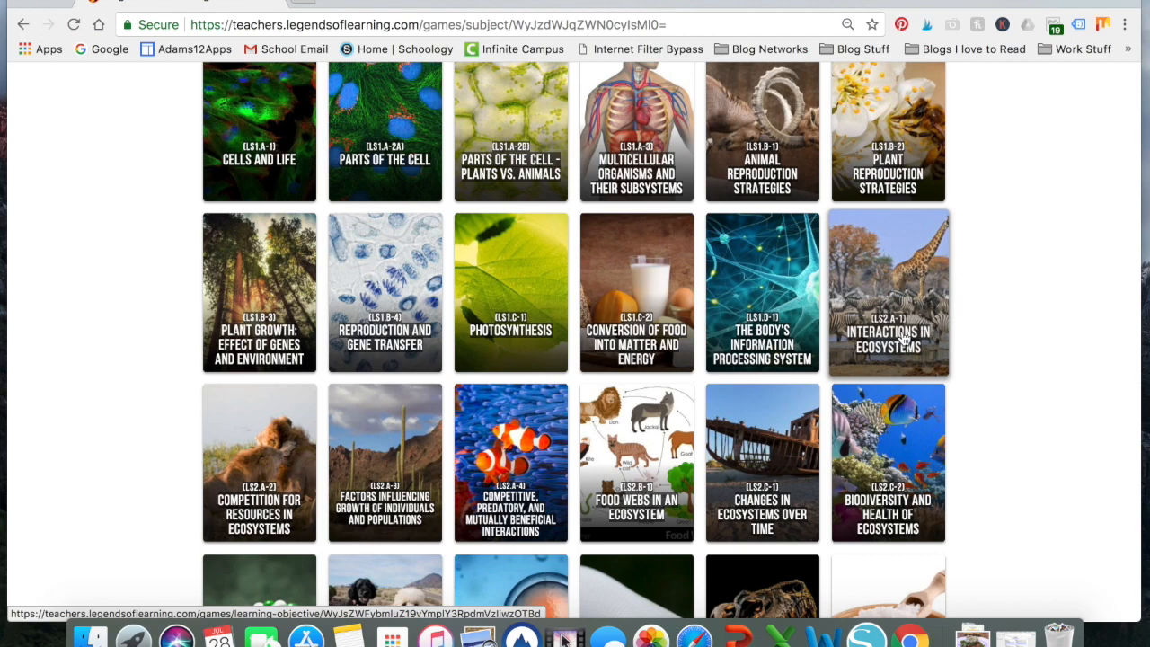
{"action": "left_click", "coordinate": [888, 291]}
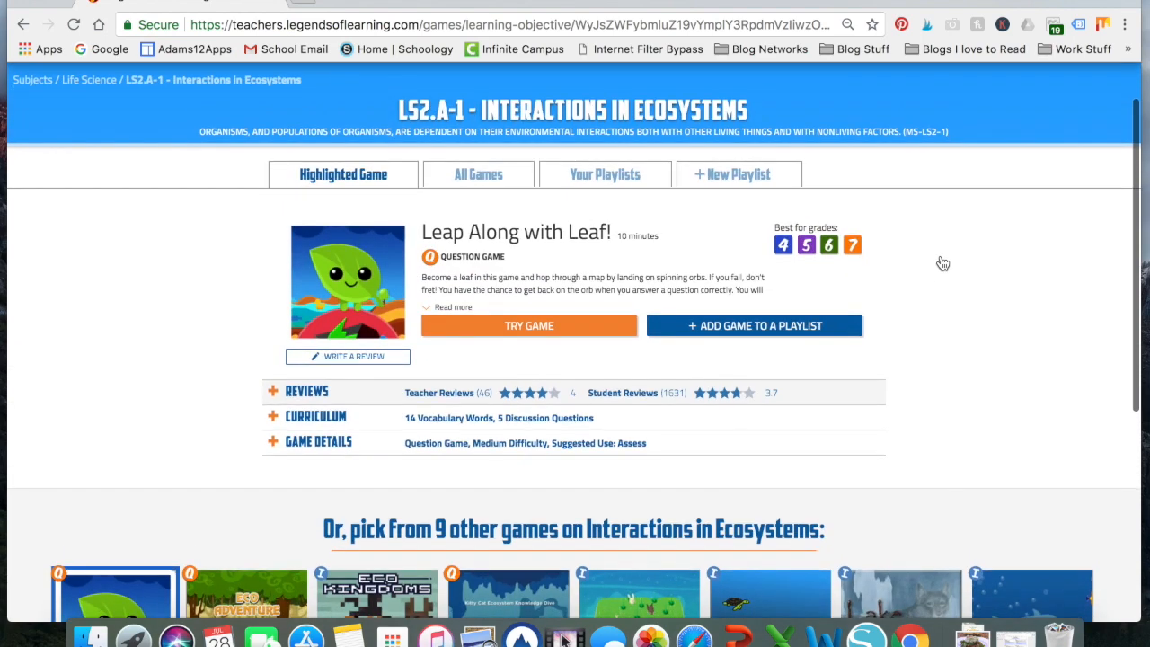
{"action": "mouse_move", "coordinate": [943, 262]}
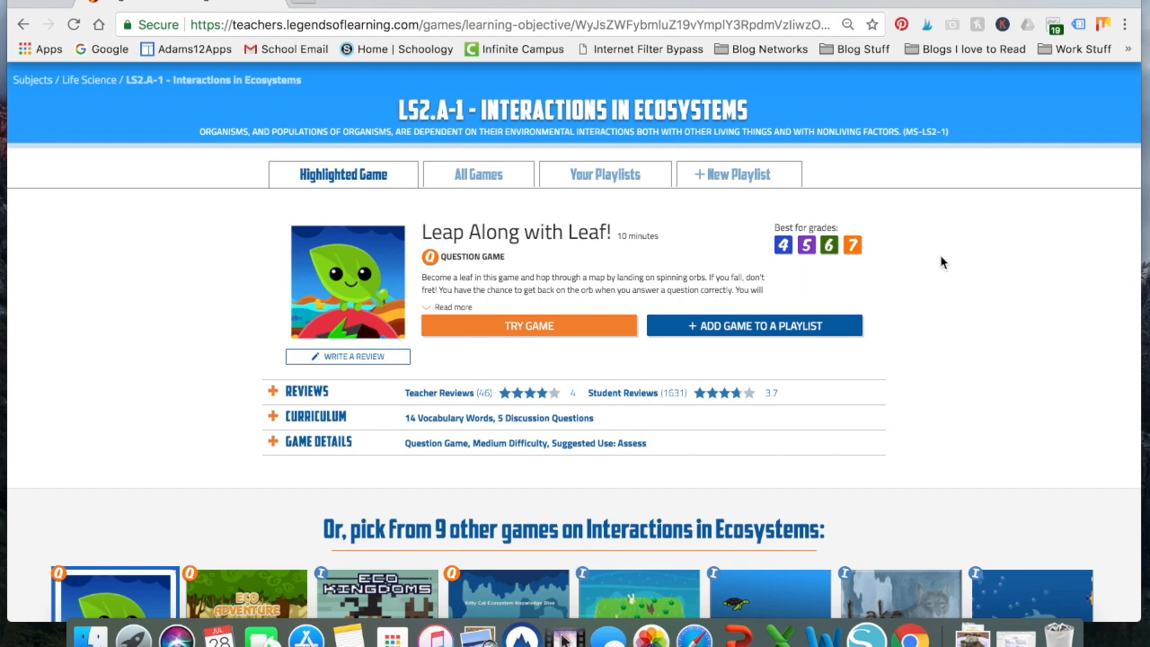
{"action": "mouse_move", "coordinate": [498, 183]}
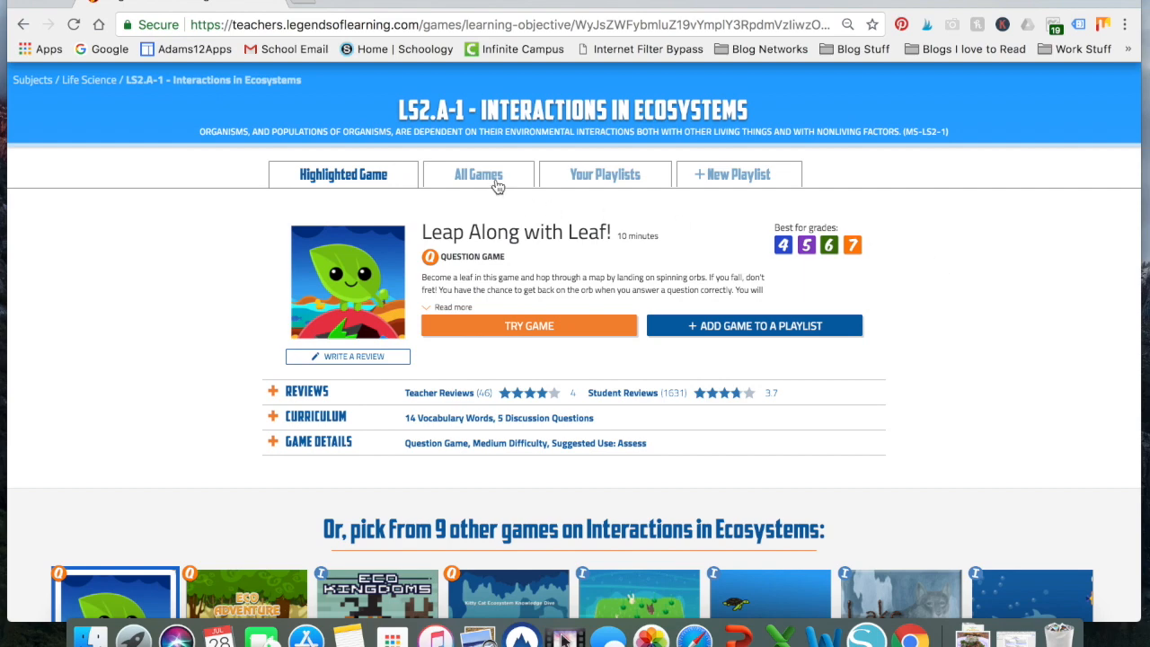
{"action": "left_click", "coordinate": [478, 173]}
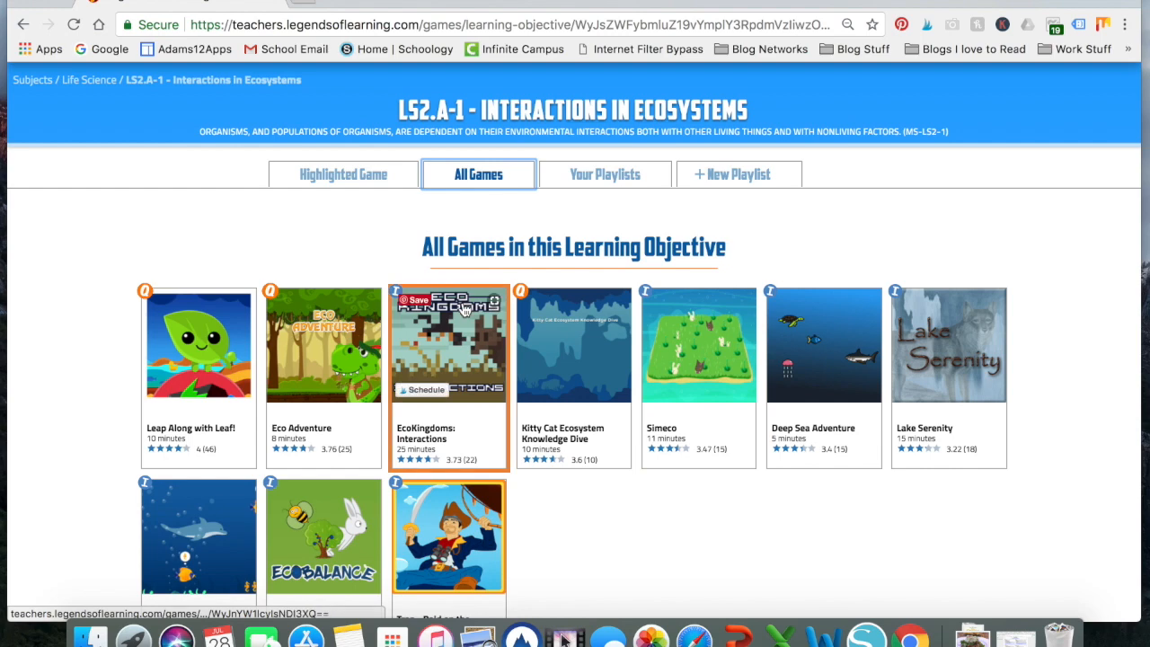
{"action": "mouse_move", "coordinate": [399, 294]}
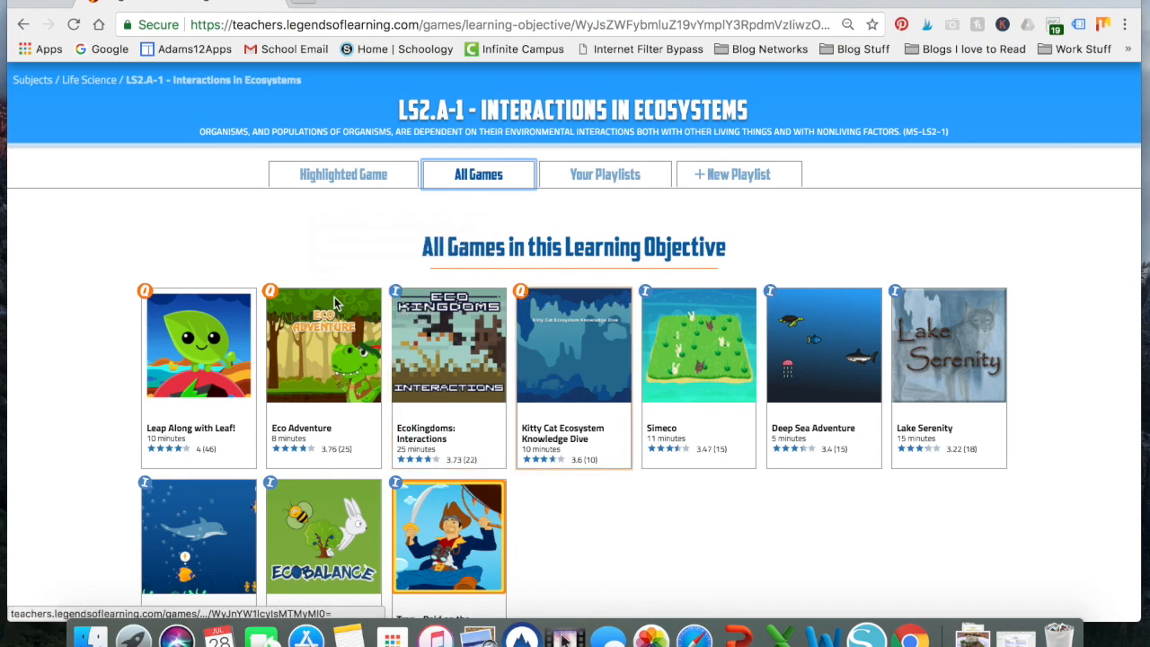
{"action": "mouse_move", "coordinate": [201, 363]}
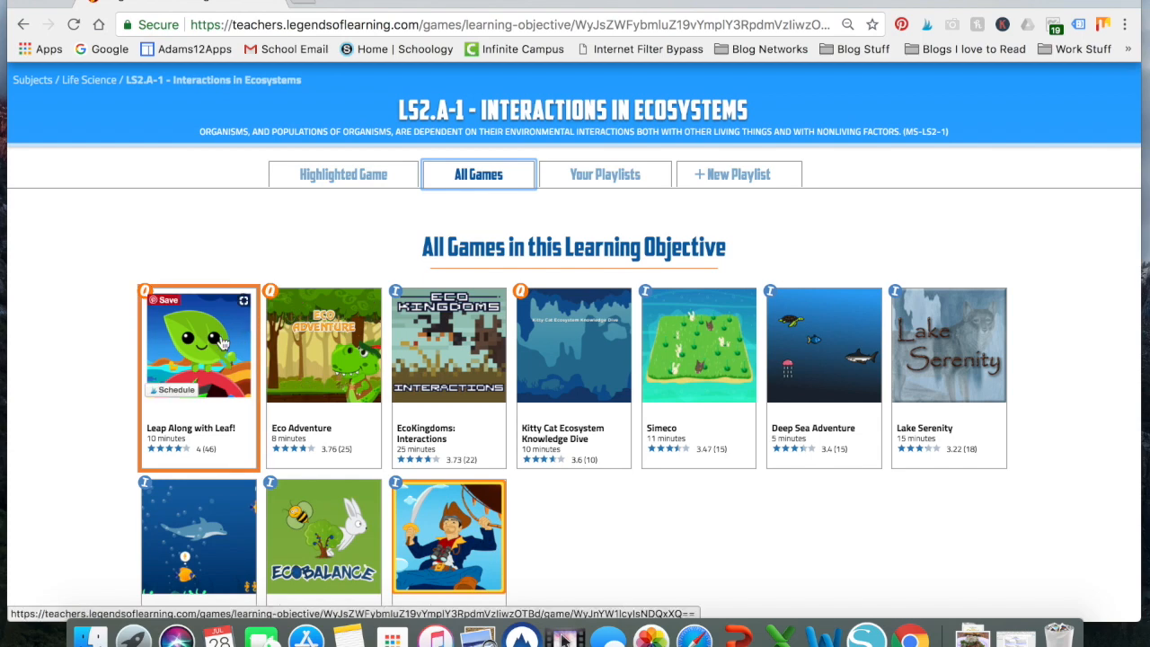
{"action": "mouse_move", "coordinate": [199, 363]}
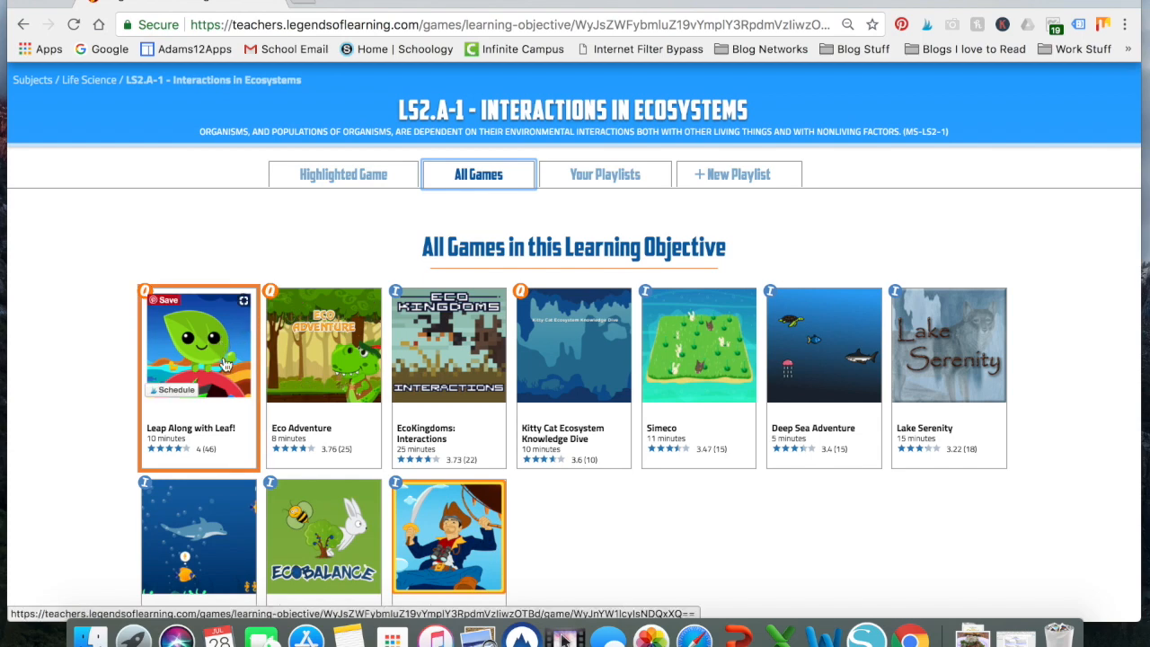
{"action": "left_click", "coordinate": [200, 356]}
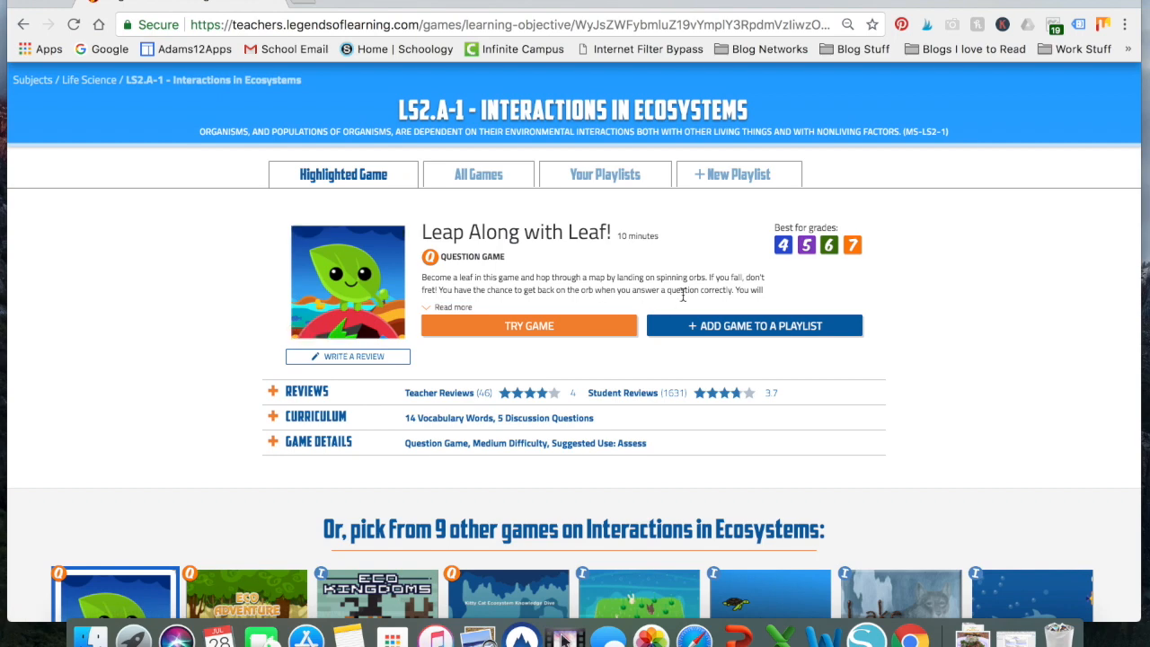
{"action": "mouse_move", "coordinate": [838, 273]}
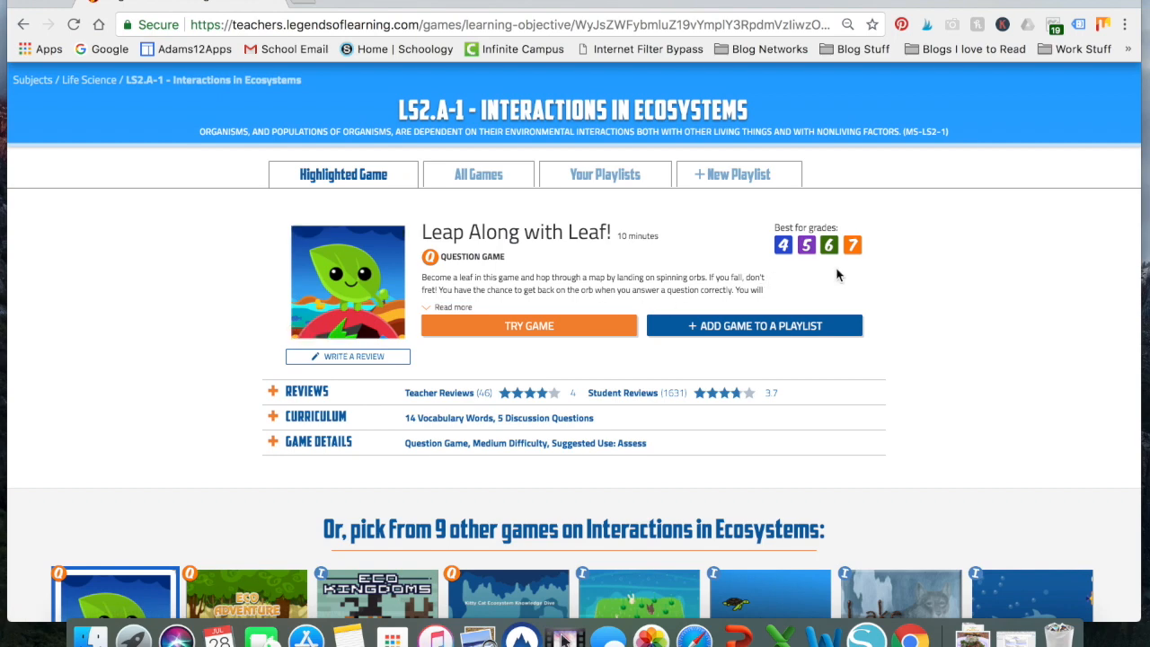
{"action": "mouse_move", "coordinate": [763, 255]}
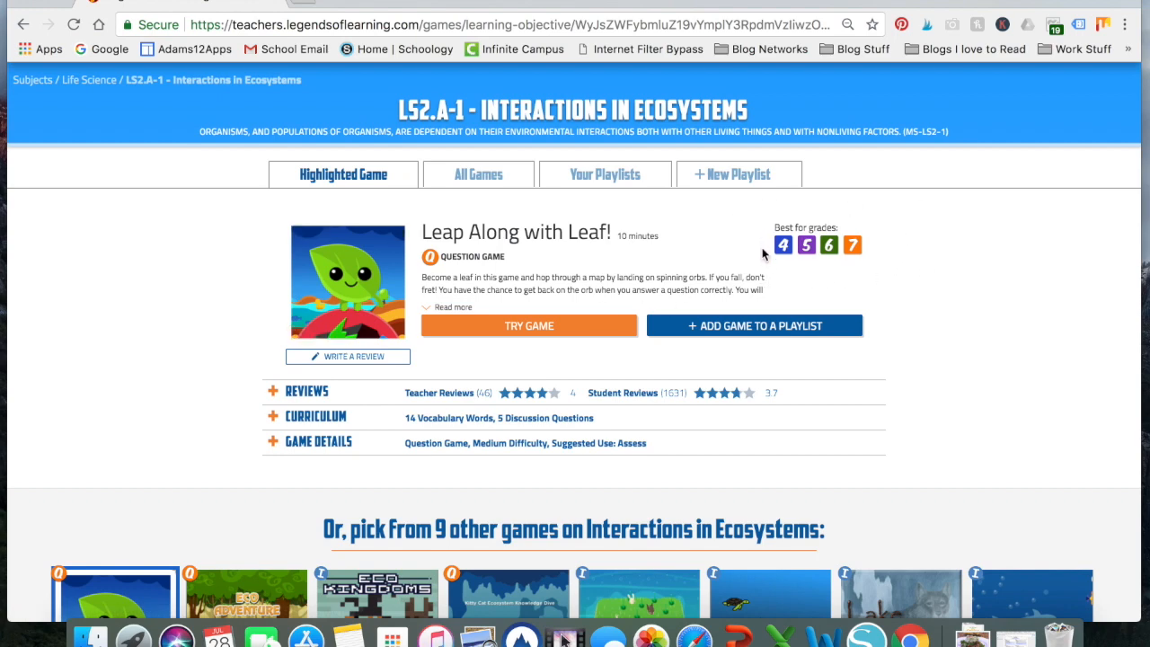
{"action": "mouse_move", "coordinate": [946, 276]}
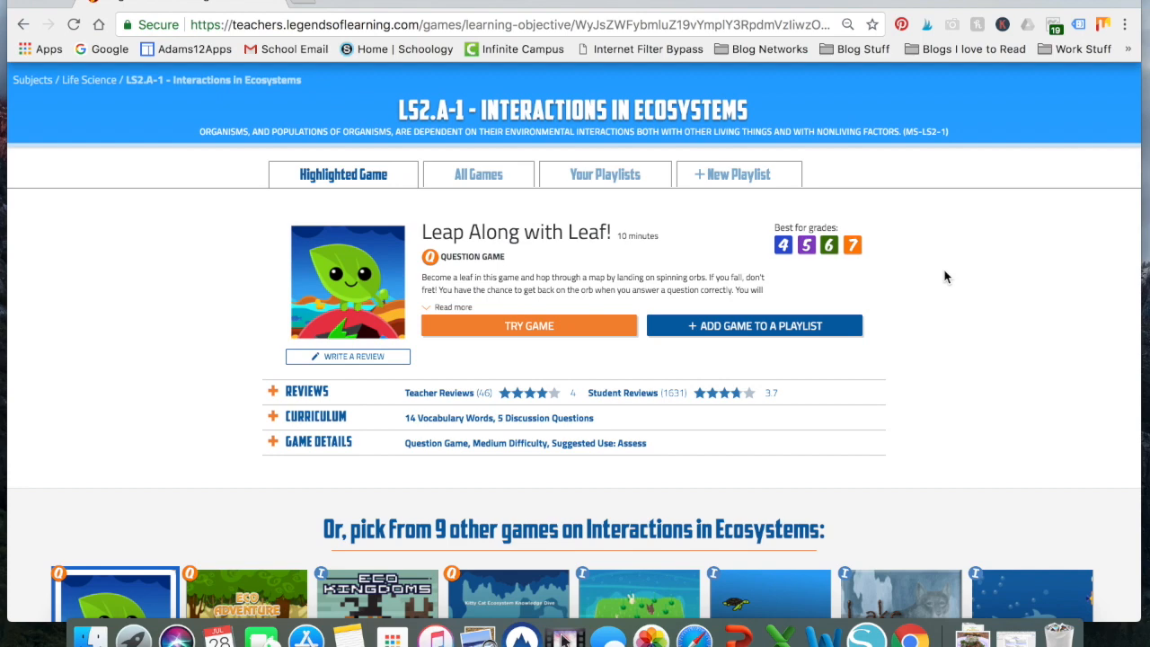
{"action": "mouse_move", "coordinate": [870, 241]}
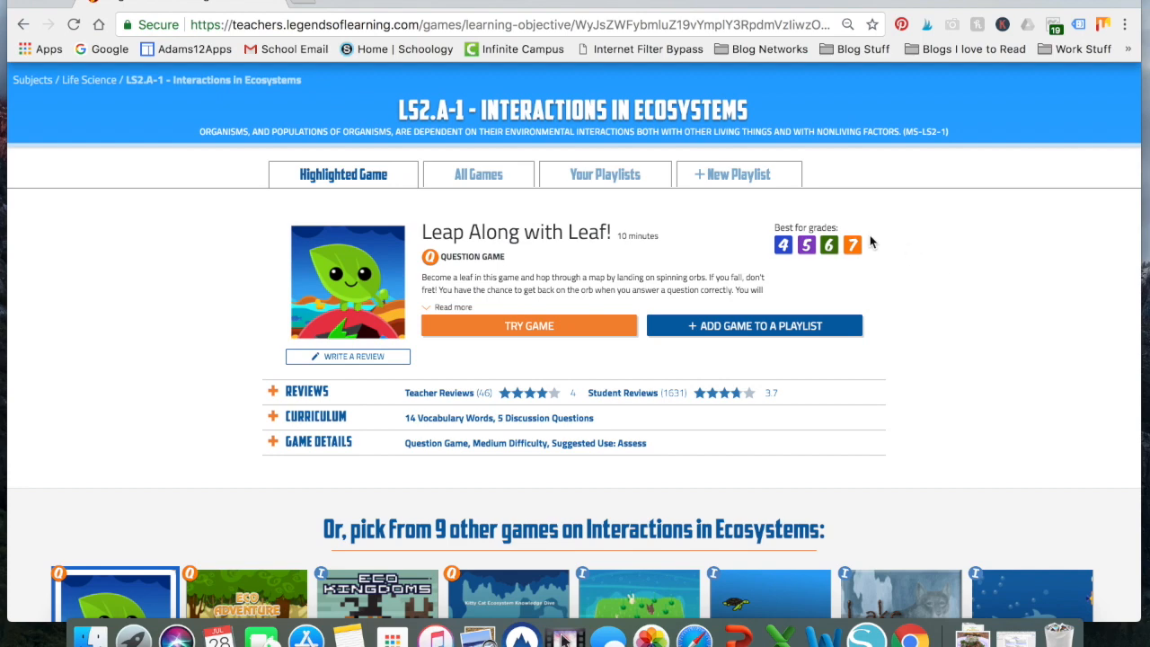
{"action": "mouse_move", "coordinate": [782, 309]}
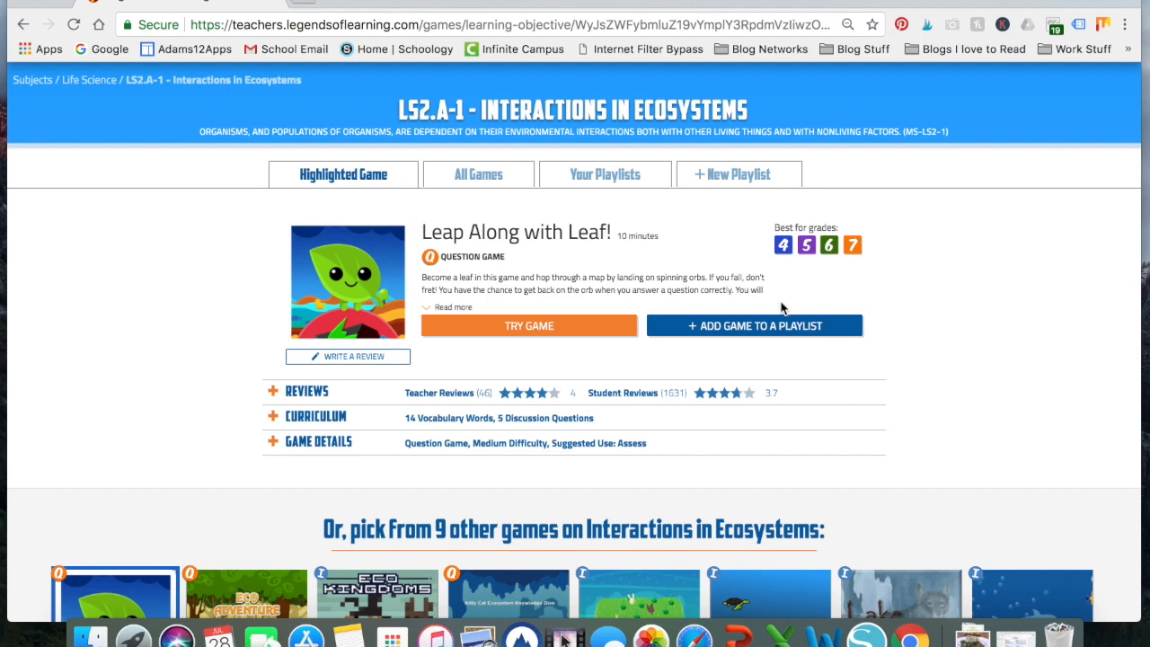
Step: Expand the Leap Along with Leaf! reviews showing 46 teacher and 1,631 student ratings
{"action": "left_click", "coordinate": [305, 392]}
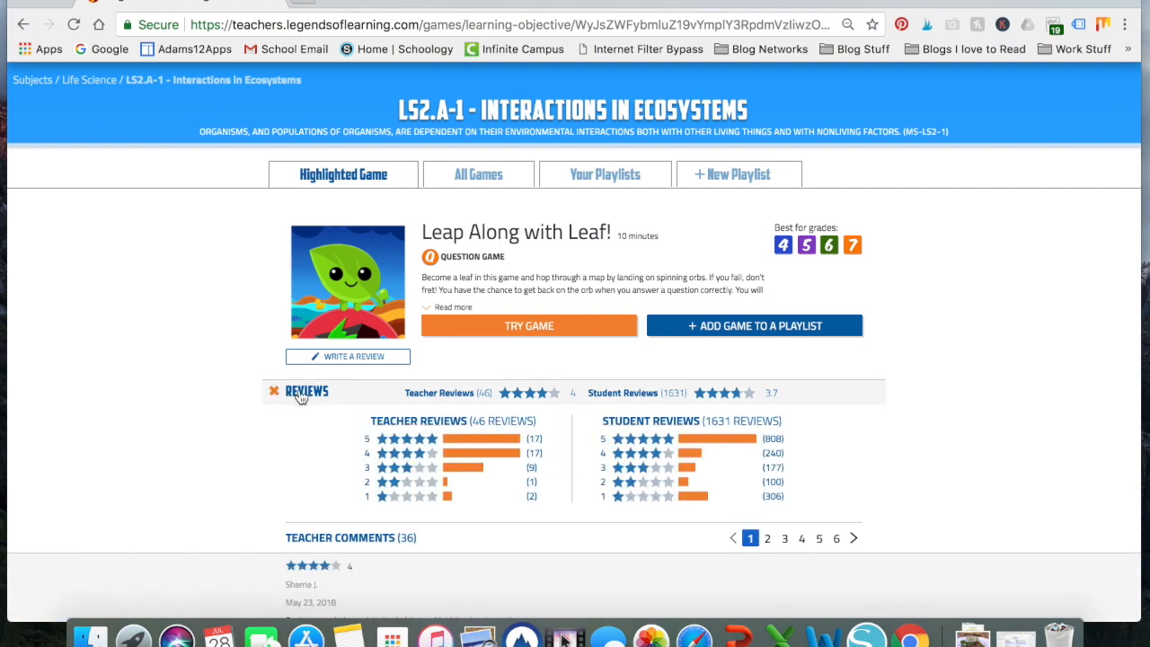
{"action": "mouse_move", "coordinate": [802, 453]}
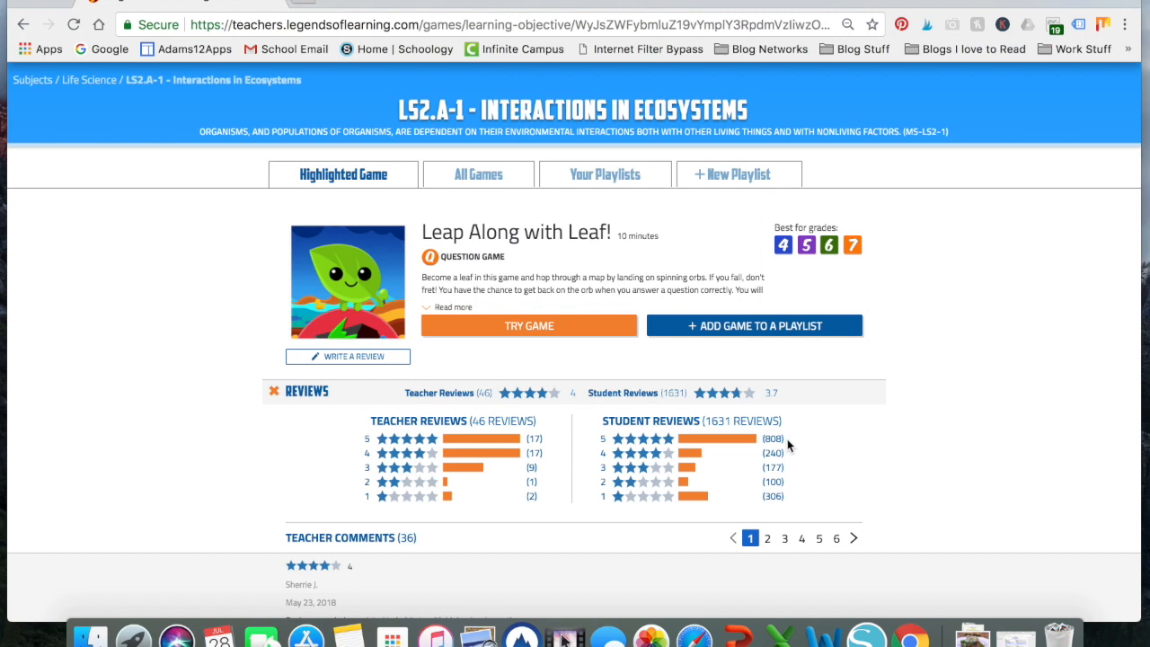
{"action": "mouse_move", "coordinate": [712, 423]}
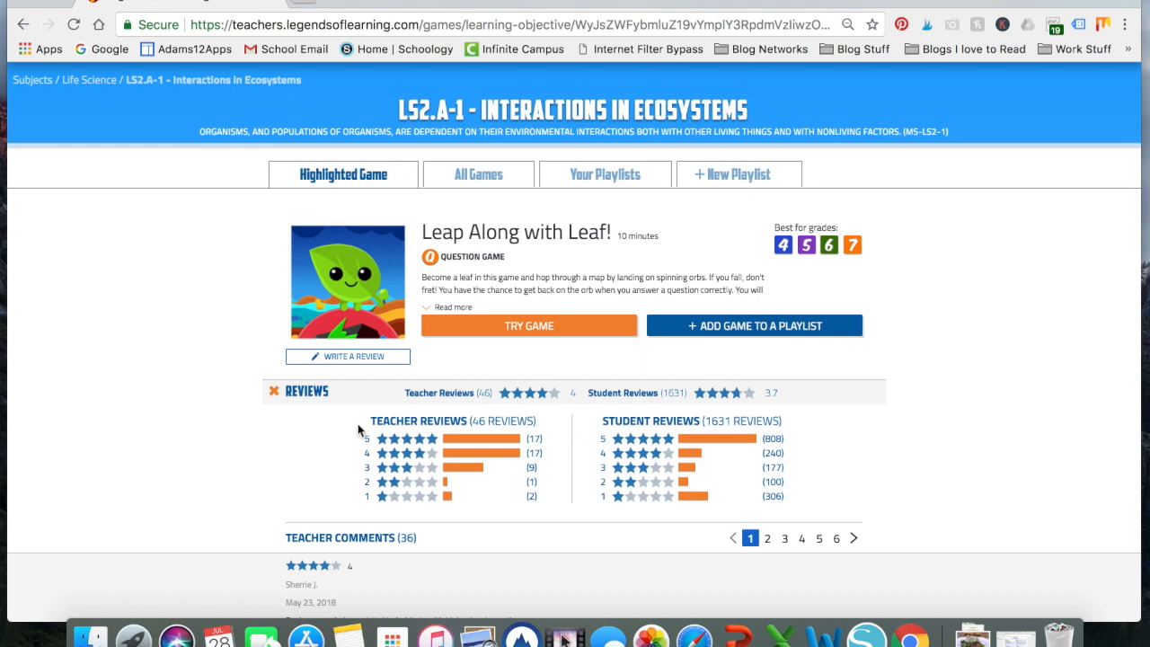
{"action": "mouse_move", "coordinate": [273, 391]}
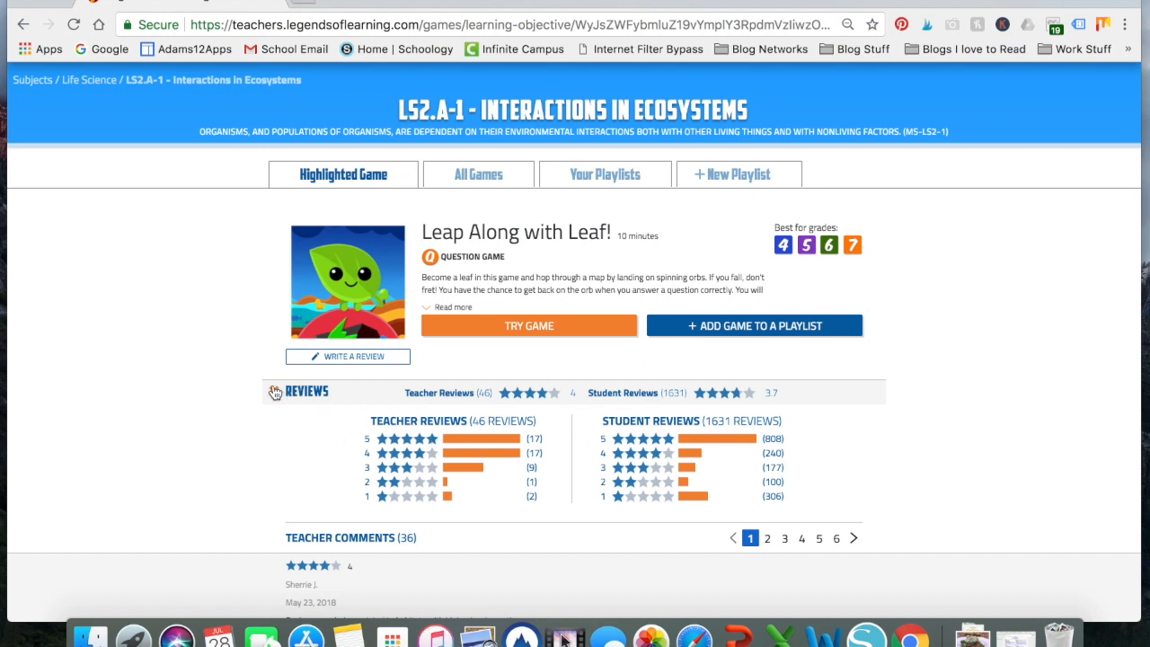
{"action": "mouse_move", "coordinate": [277, 399]}
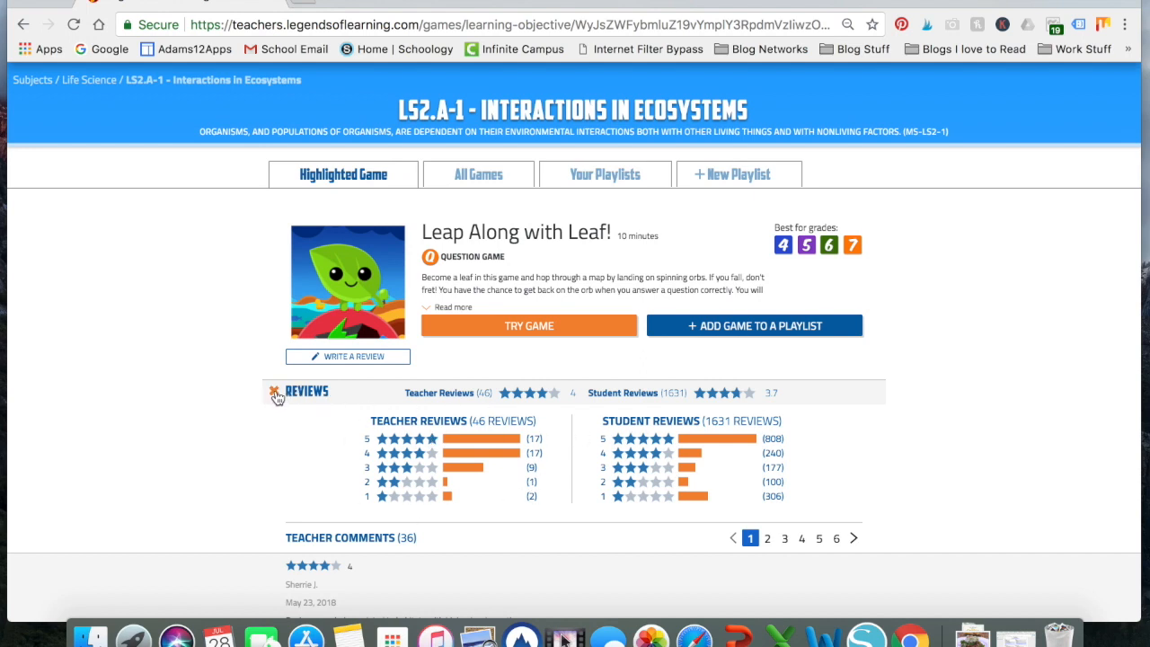
{"action": "left_click", "coordinate": [277, 392]}
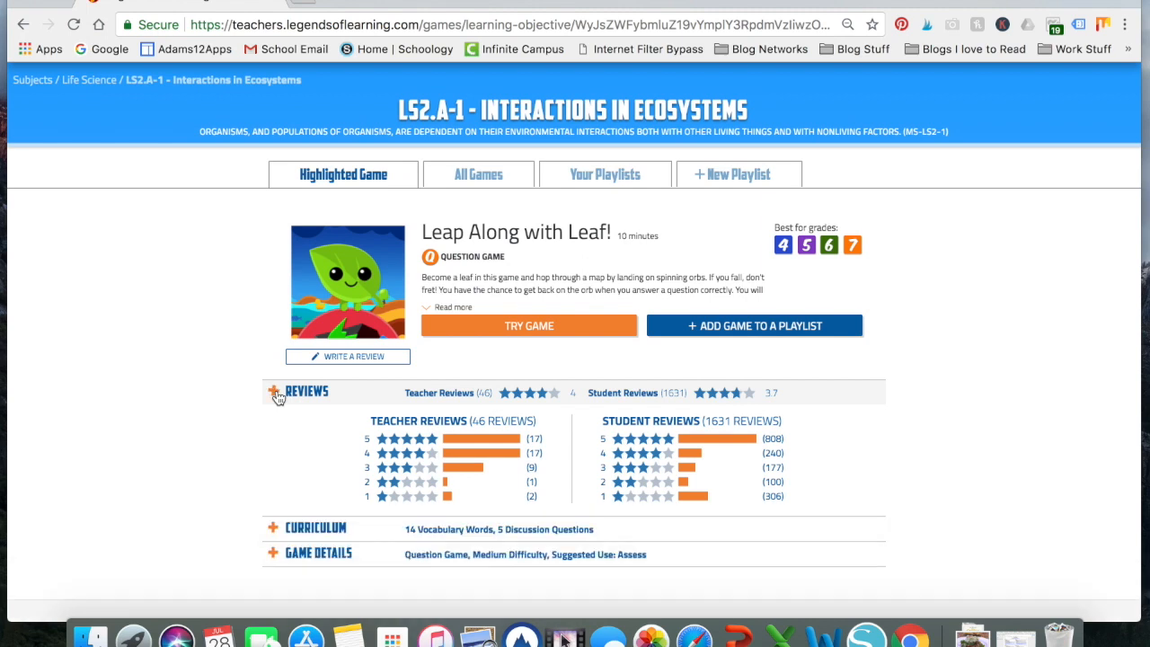
{"action": "left_click", "coordinate": [275, 392]}
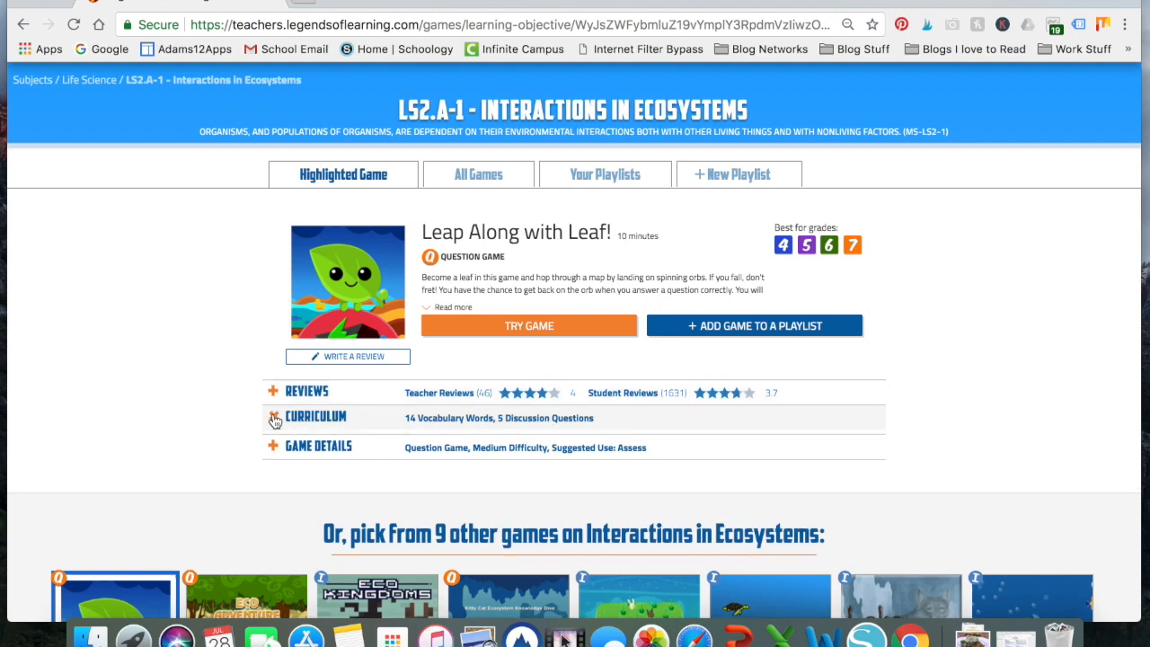
{"action": "left_click", "coordinate": [275, 417]}
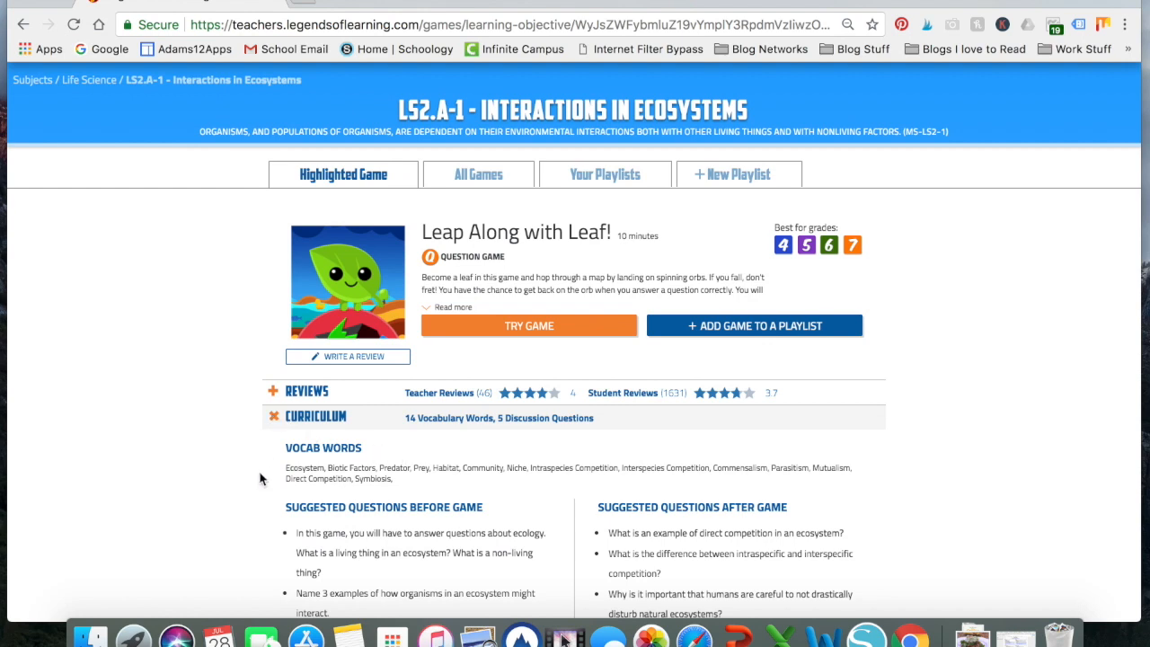
{"action": "mouse_move", "coordinate": [668, 482]}
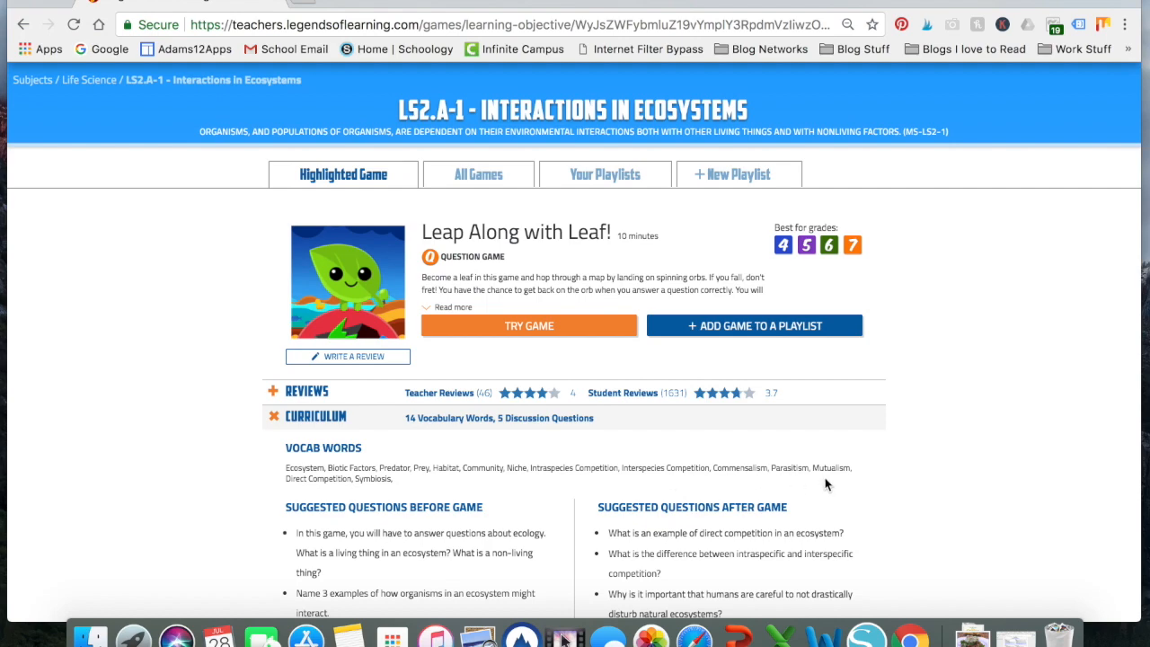
Step: Scroll down the expanded curriculum to the vocab, discussion questions and main concepts
{"action": "scroll", "scroll_direction": "down", "scroll_amount": 3}
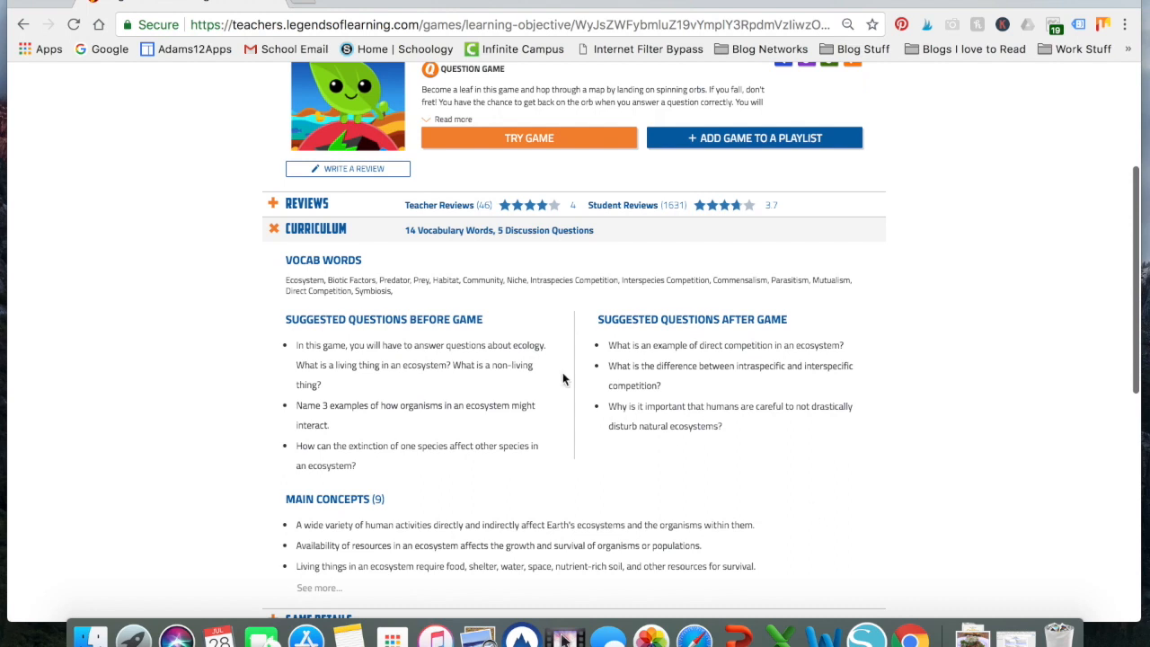
{"action": "mouse_move", "coordinate": [772, 330]}
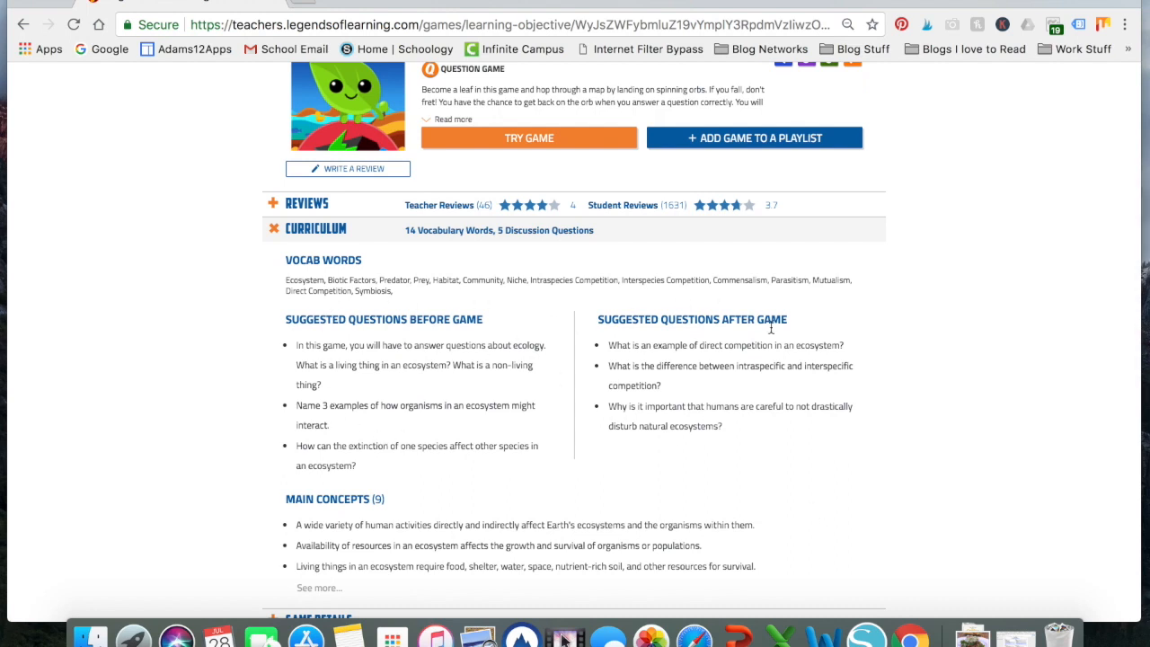
{"action": "mouse_move", "coordinate": [923, 361]}
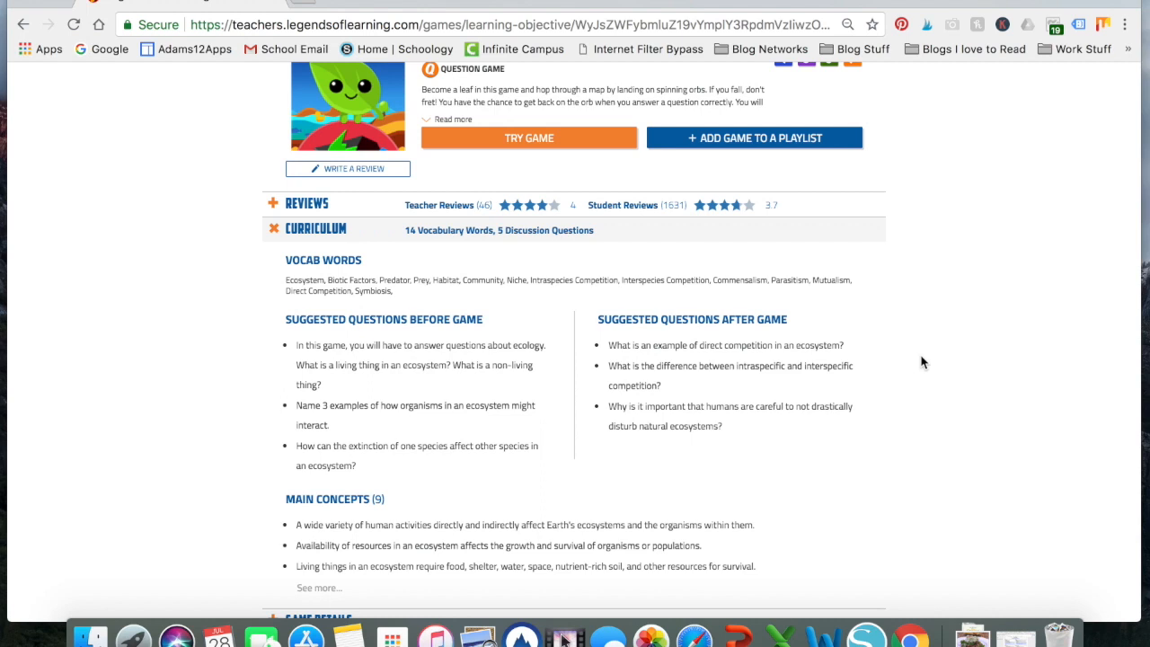
{"action": "mouse_move", "coordinate": [492, 424]}
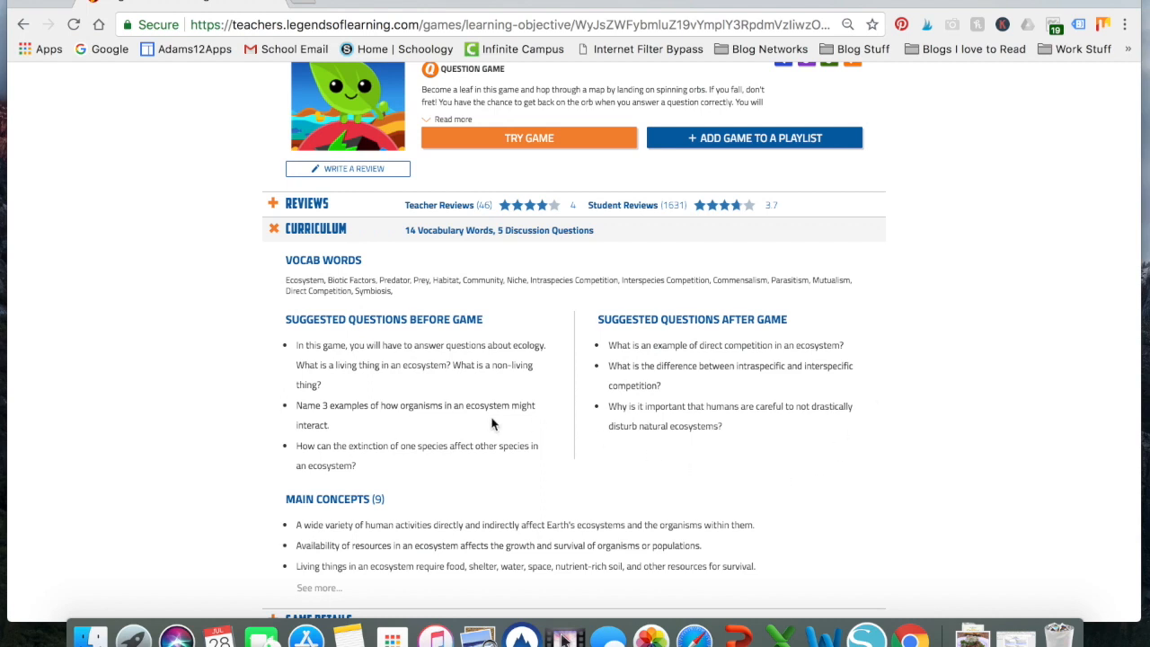
{"action": "mouse_move", "coordinate": [422, 505]}
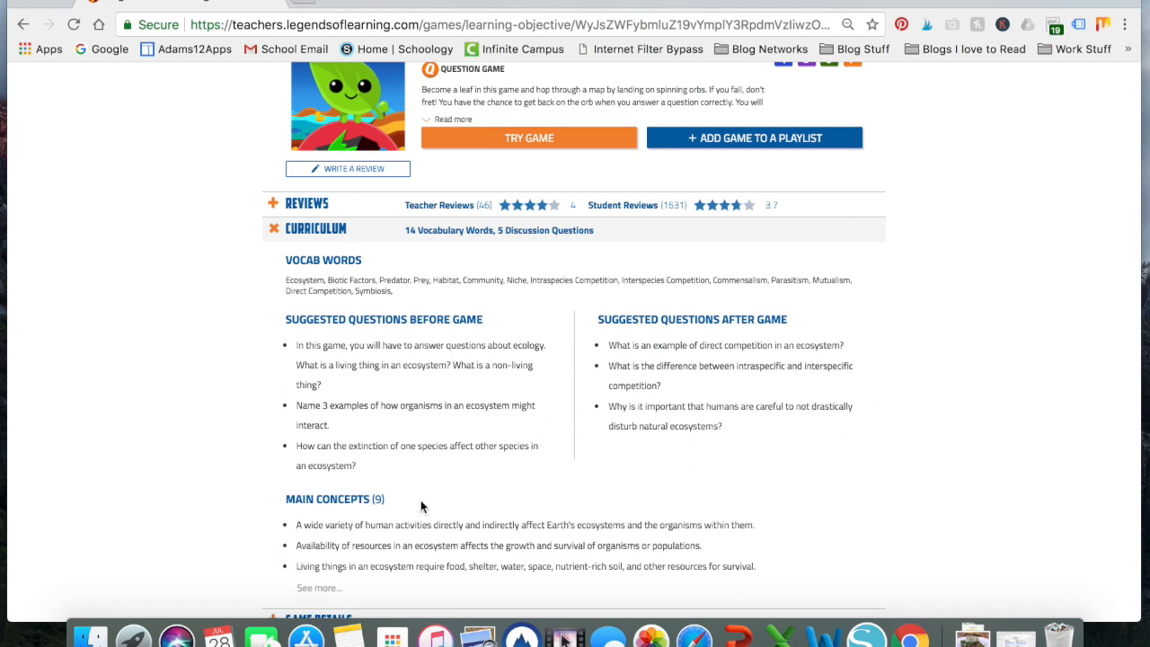
{"action": "mouse_move", "coordinate": [431, 585]}
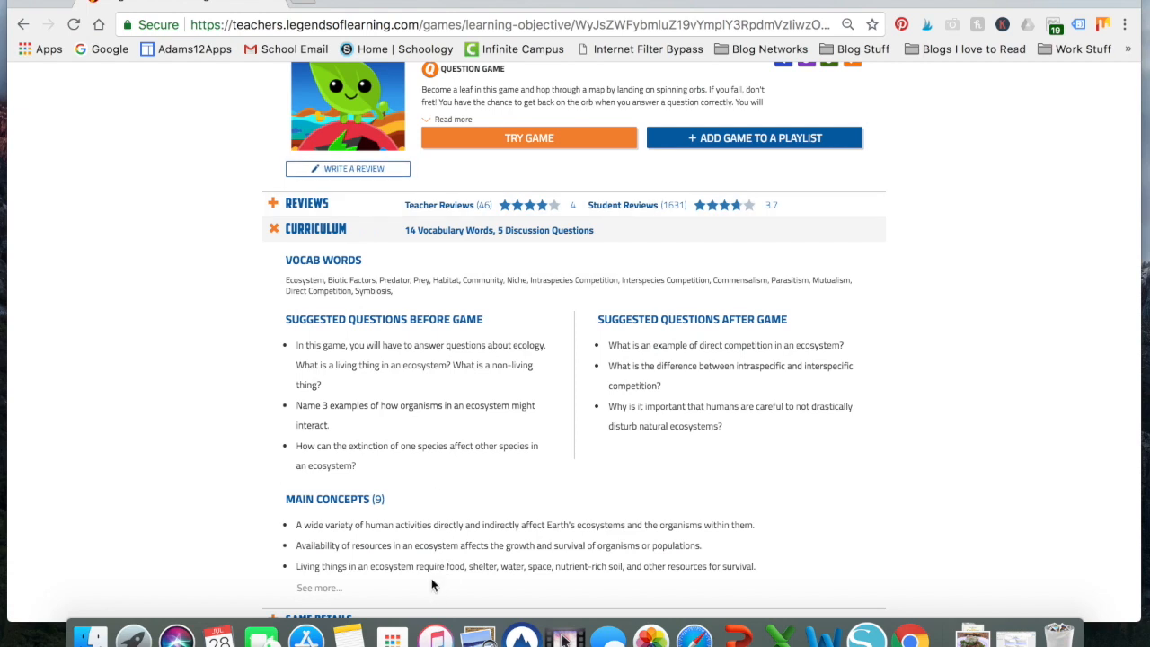
{"action": "mouse_move", "coordinate": [319, 588]}
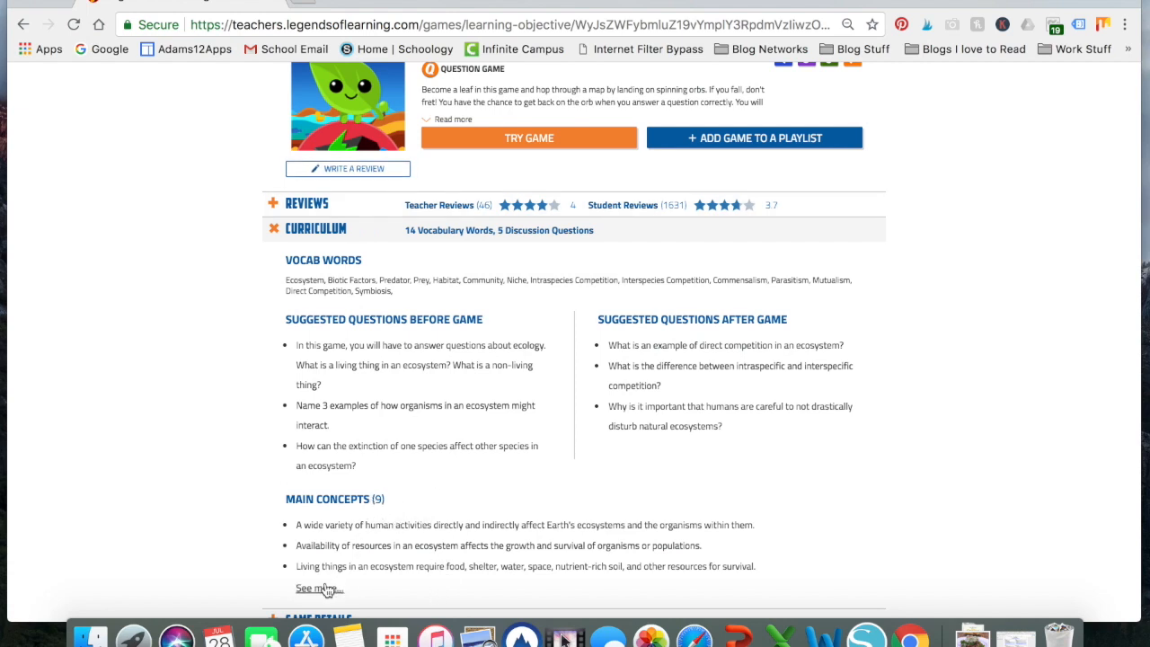
{"action": "mouse_move", "coordinate": [439, 511]}
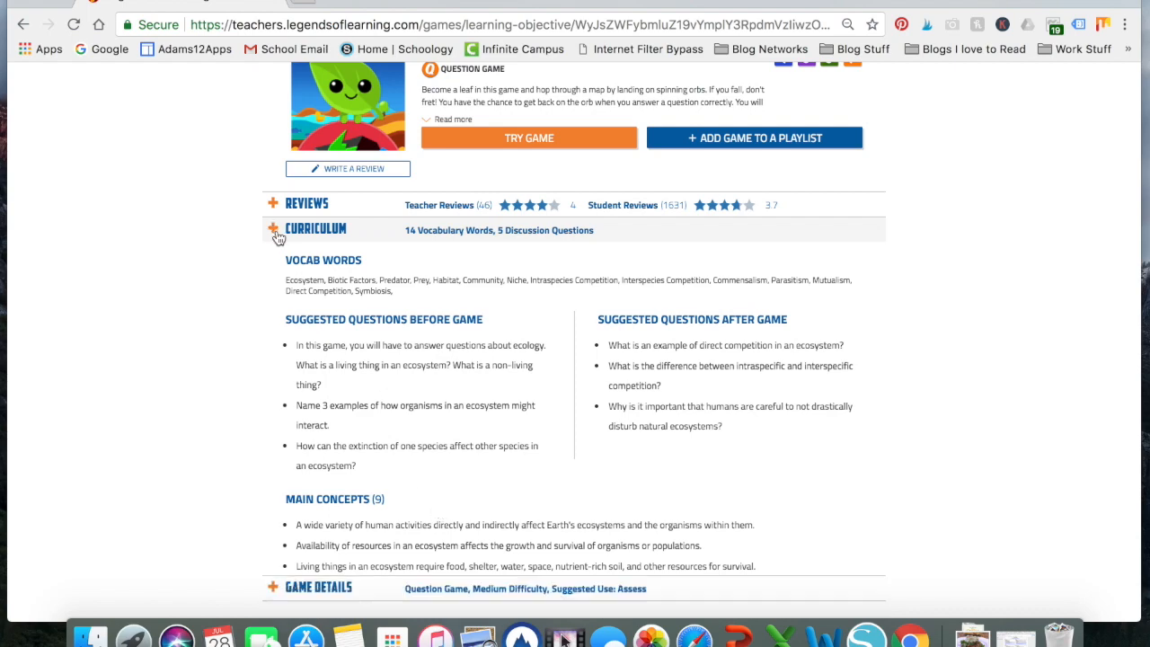
Step: Collapse the curriculum details so the Leap Along with Leaf! overview returns
{"action": "left_click", "coordinate": [277, 230]}
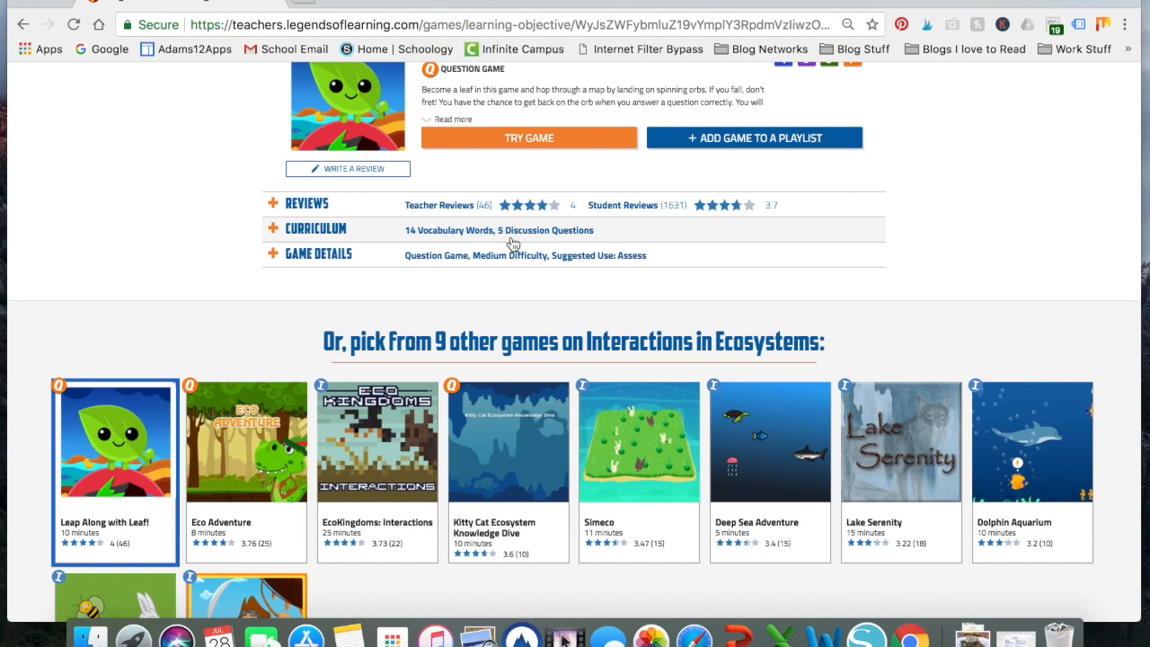
{"action": "mouse_move", "coordinate": [279, 263]}
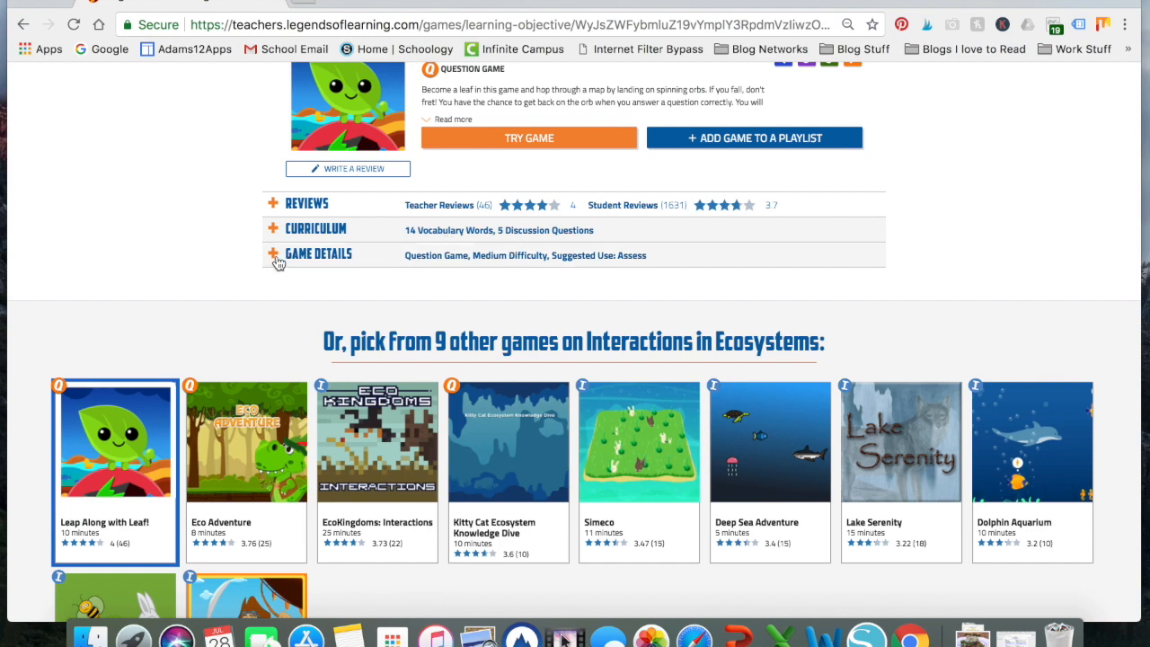
{"action": "mouse_move", "coordinate": [440, 260]}
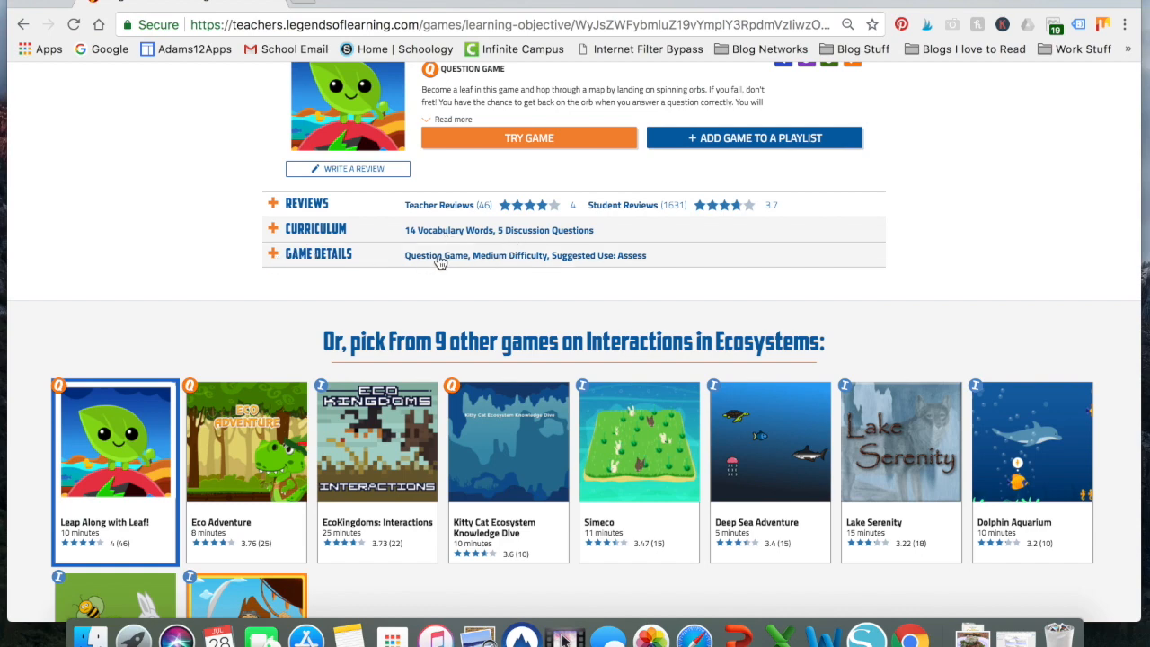
{"action": "mouse_move", "coordinate": [636, 268]}
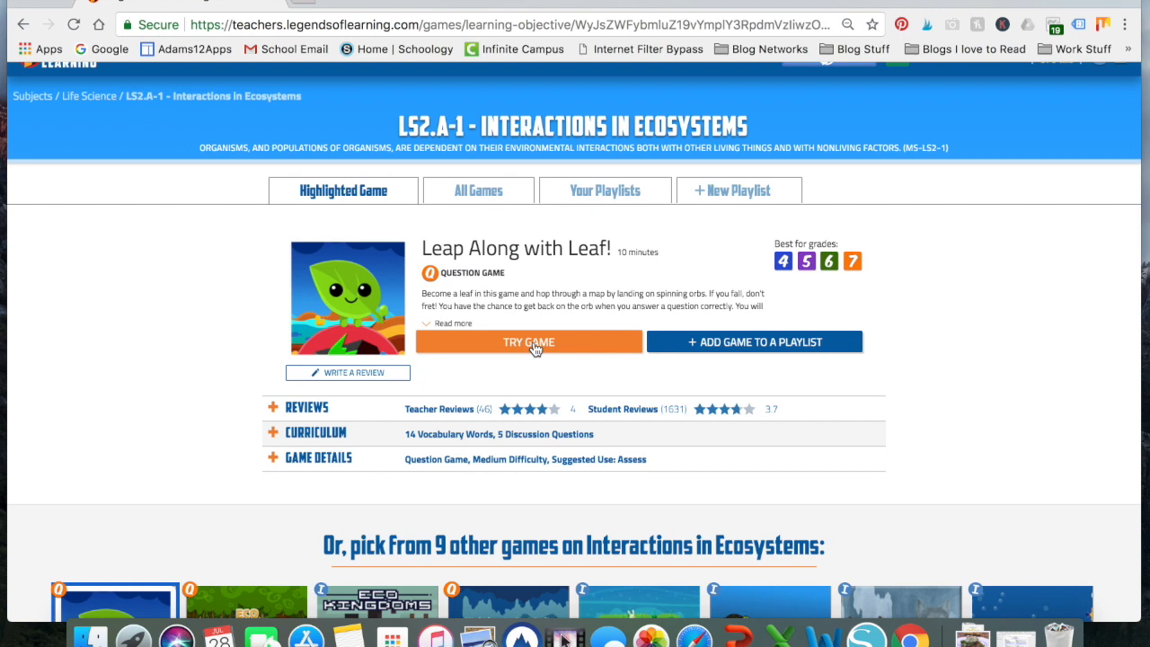
{"action": "mouse_move", "coordinate": [737, 353]}
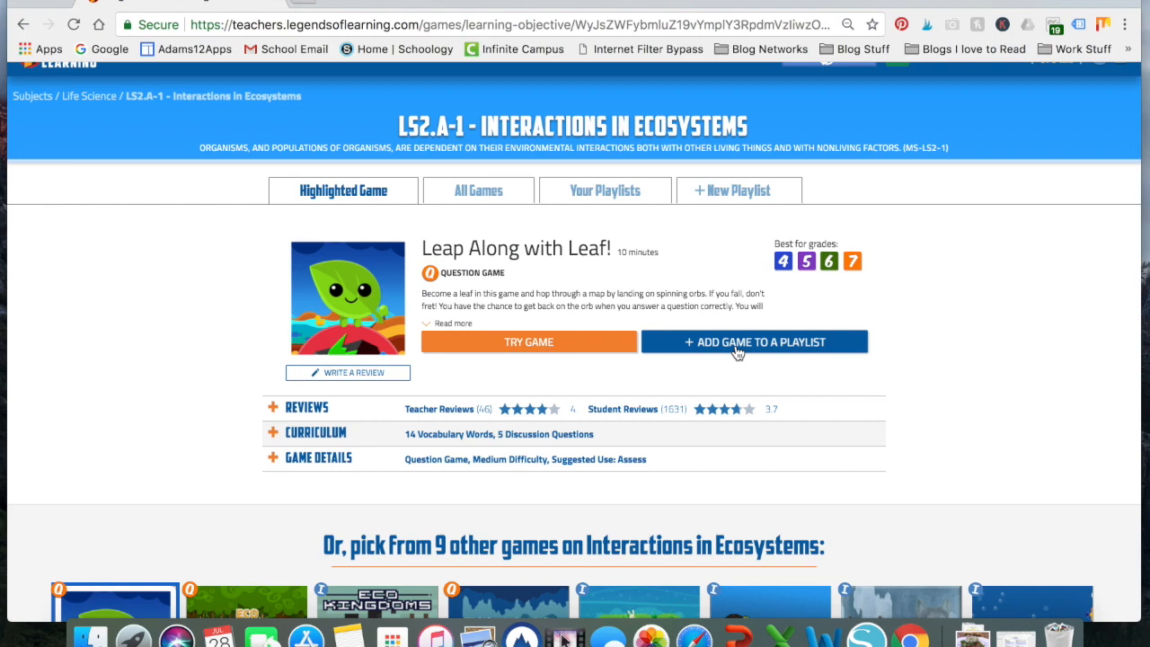
Step: Add Leap Along with Leaf! to a new playlist, Playlist 3, ahead of 30 minutes of free play
{"action": "left_click", "coordinate": [754, 342]}
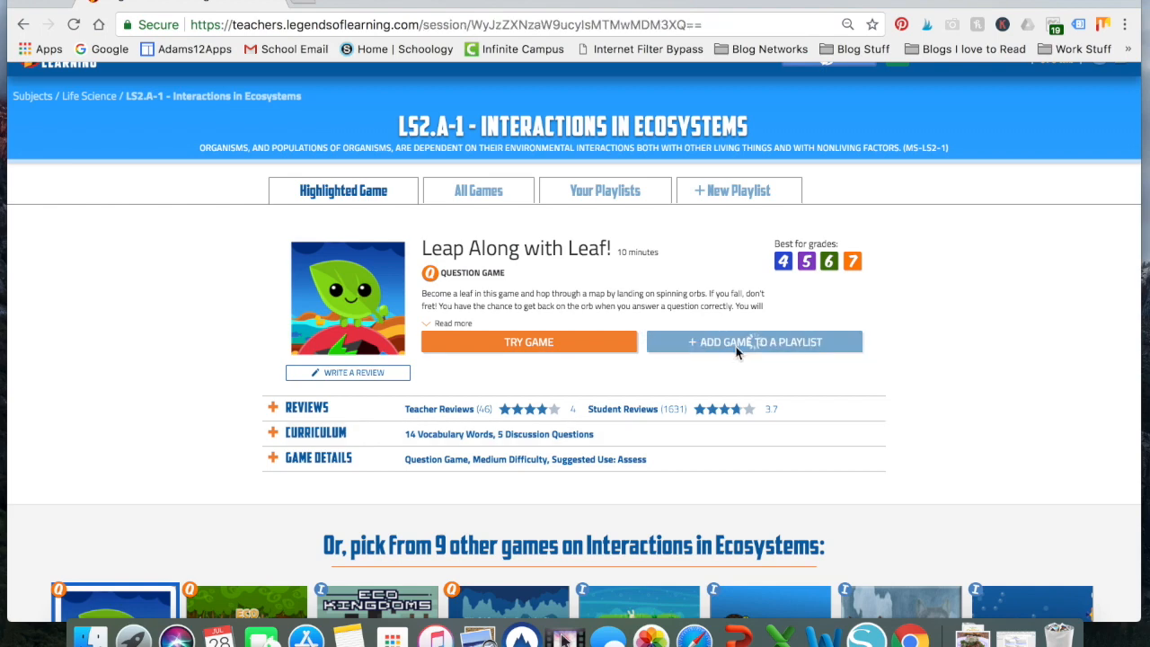
{"action": "left_click", "coordinate": [755, 341]}
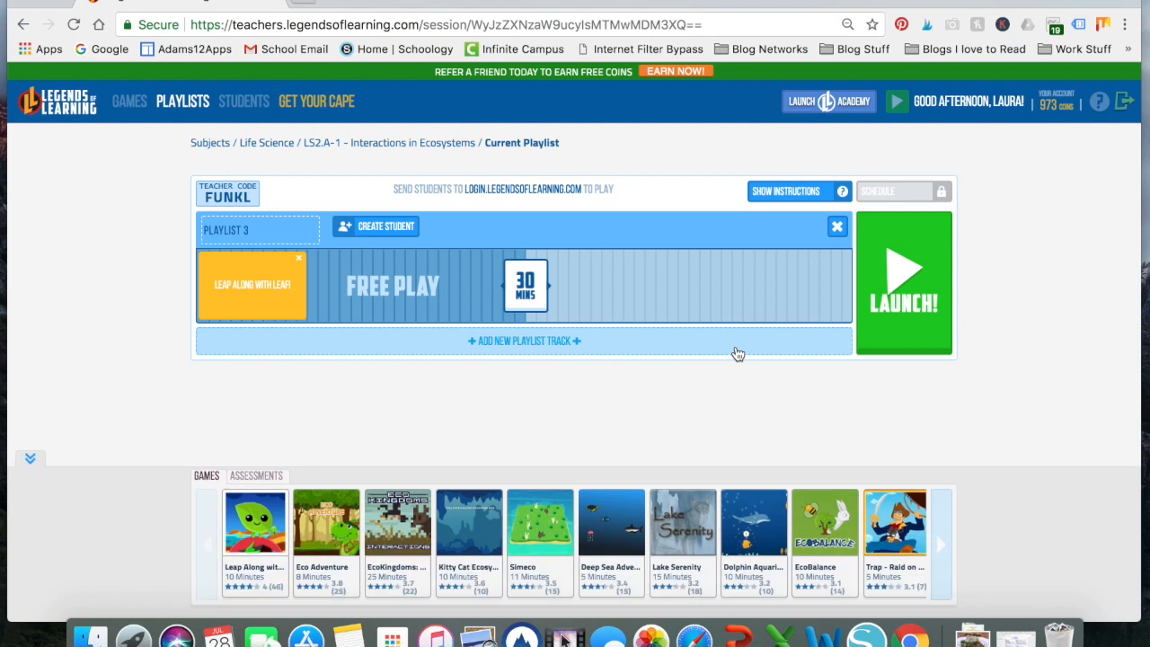
{"action": "mouse_move", "coordinate": [552, 194]}
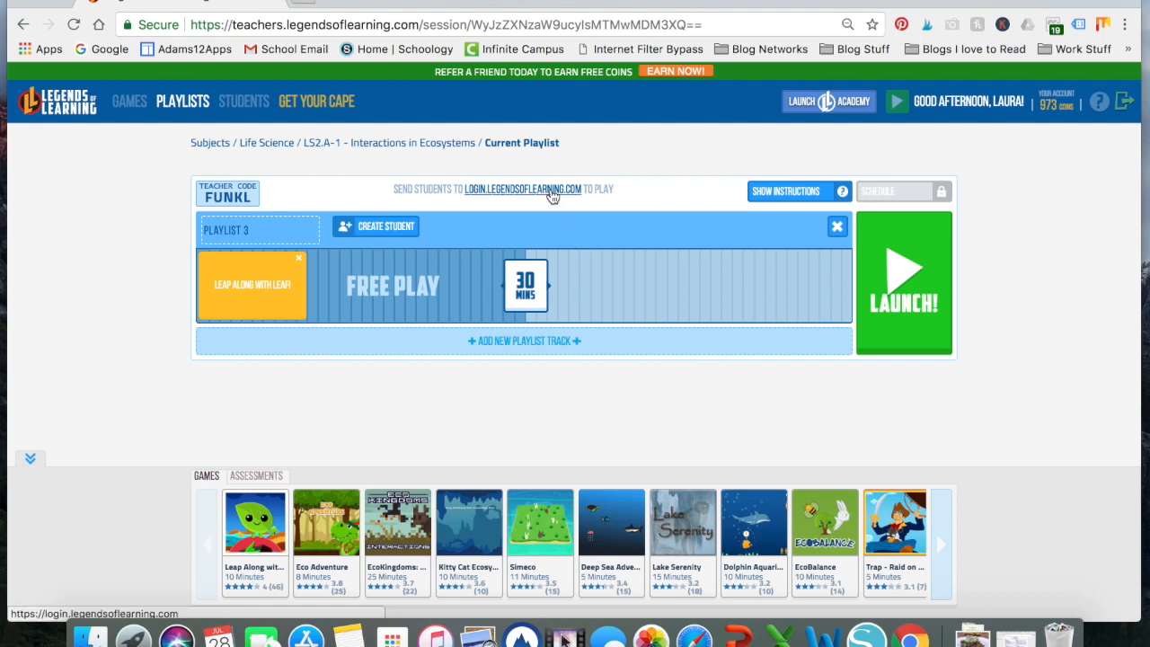
{"action": "mouse_move", "coordinate": [570, 201]}
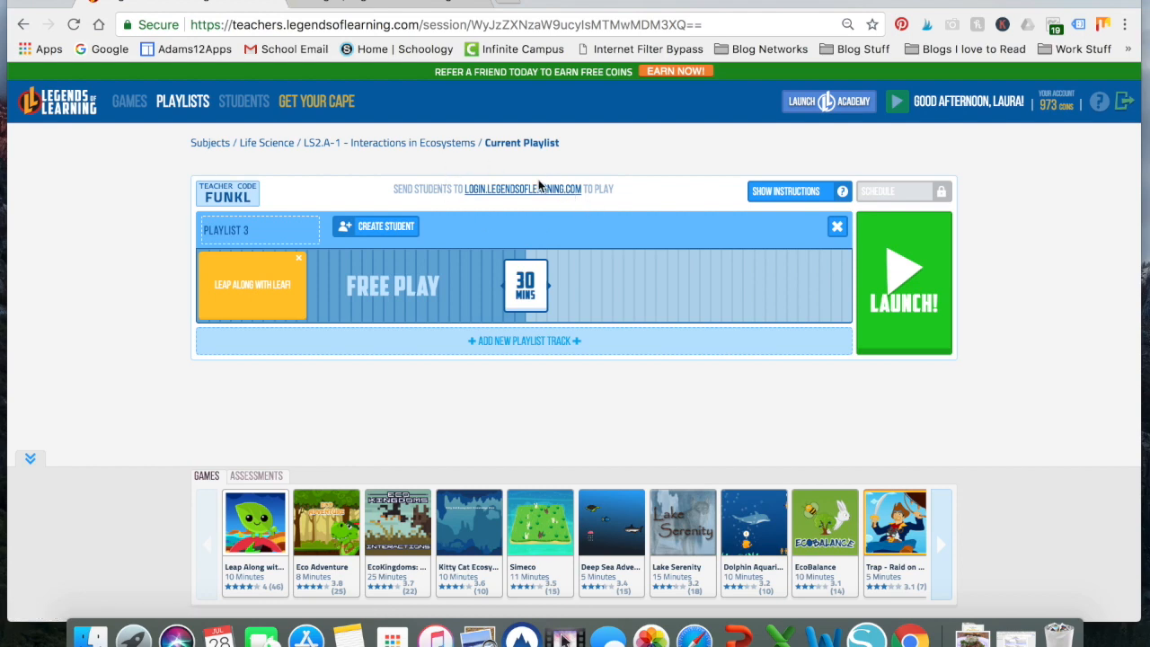
{"action": "mouse_move", "coordinate": [535, 196]}
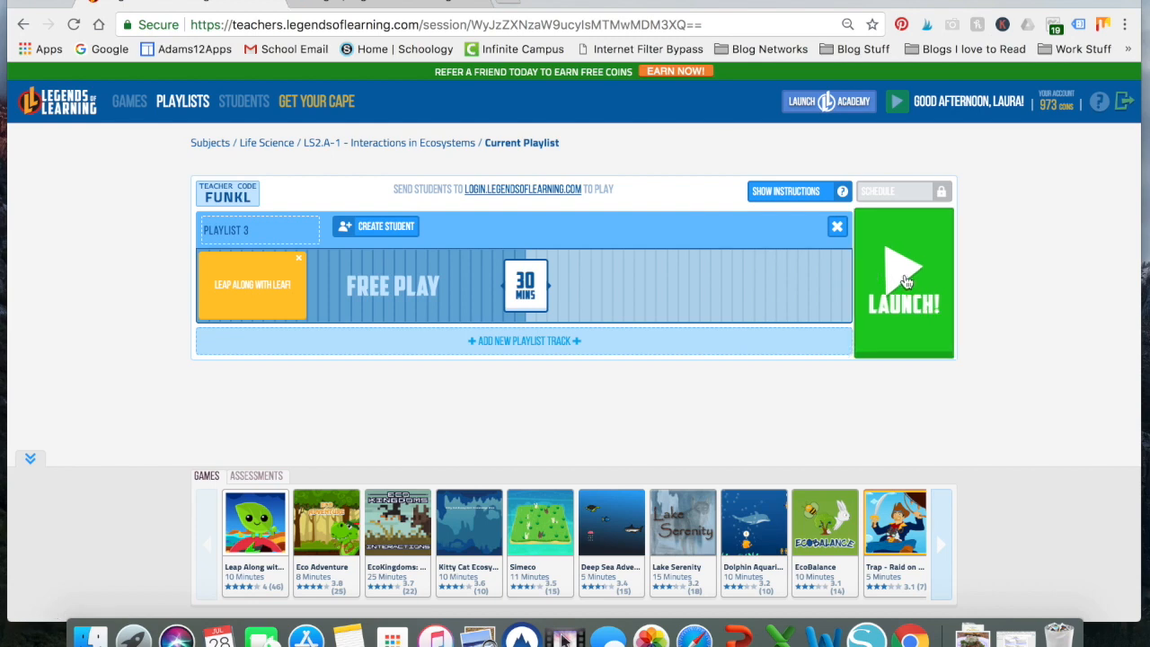
Step: Launch Playlist 3 so its roughly 30-minute session countdown starts
{"action": "left_click", "coordinate": [906, 280]}
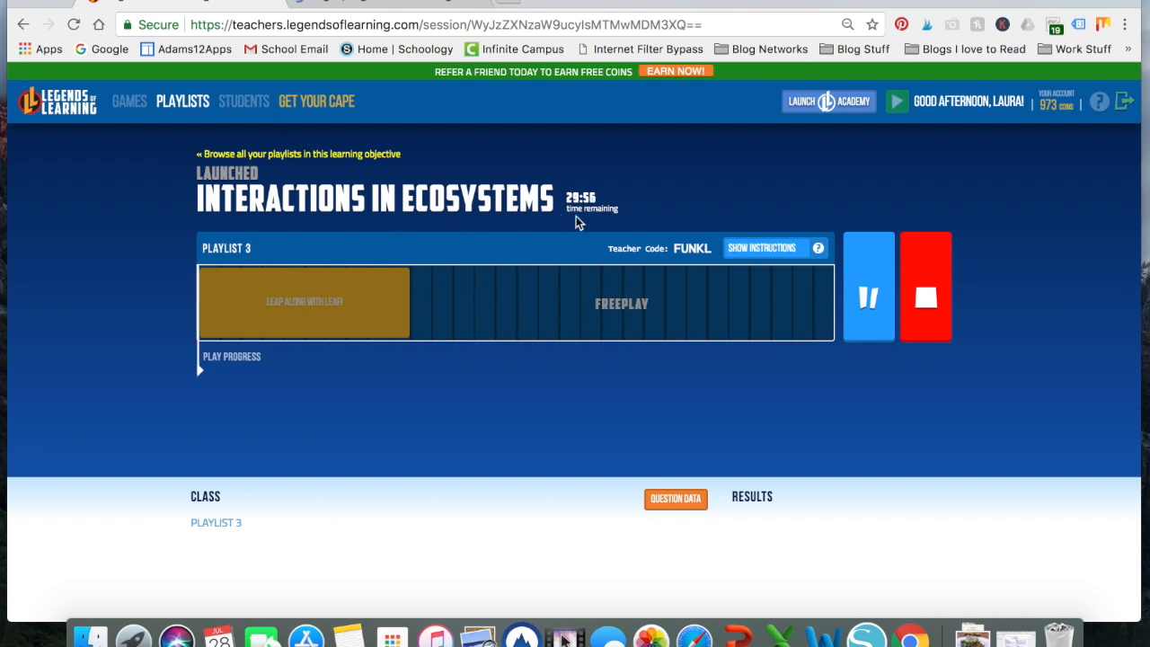
{"action": "mouse_move", "coordinate": [662, 305]}
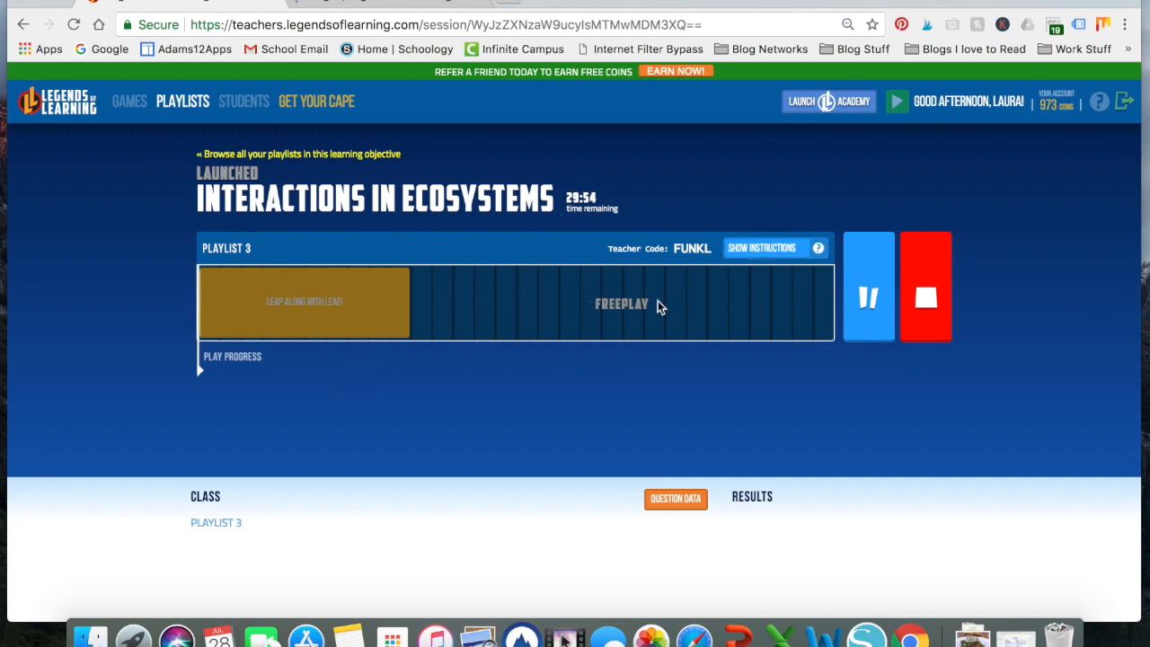
{"action": "mouse_move", "coordinate": [747, 332]}
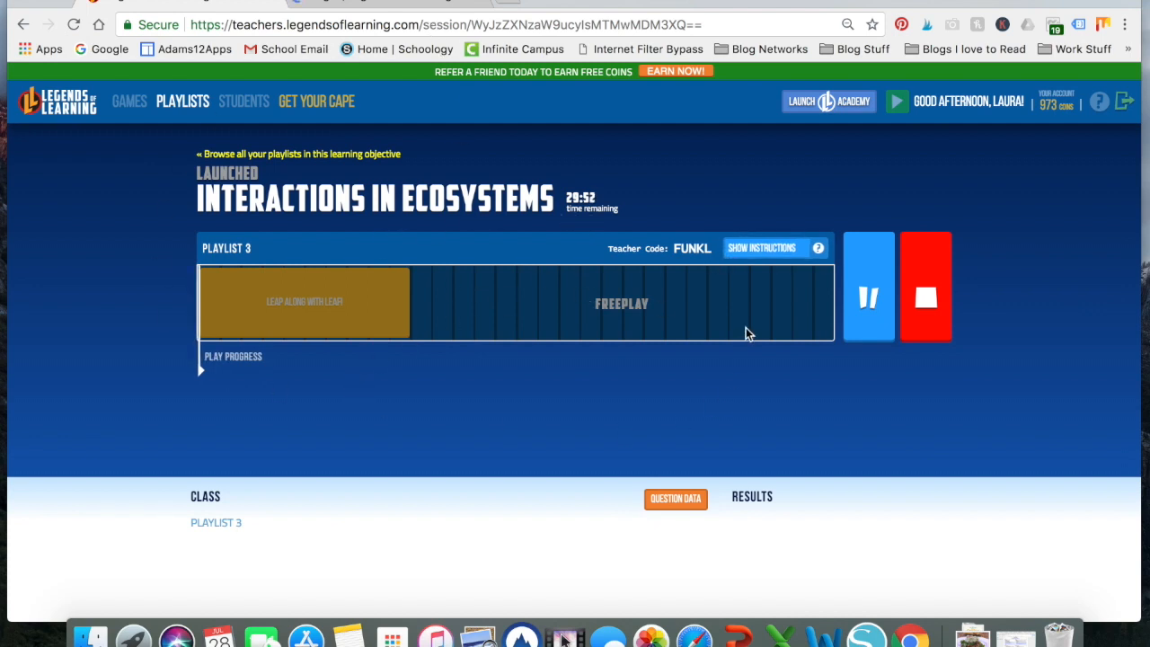
{"action": "mouse_move", "coordinate": [575, 467]}
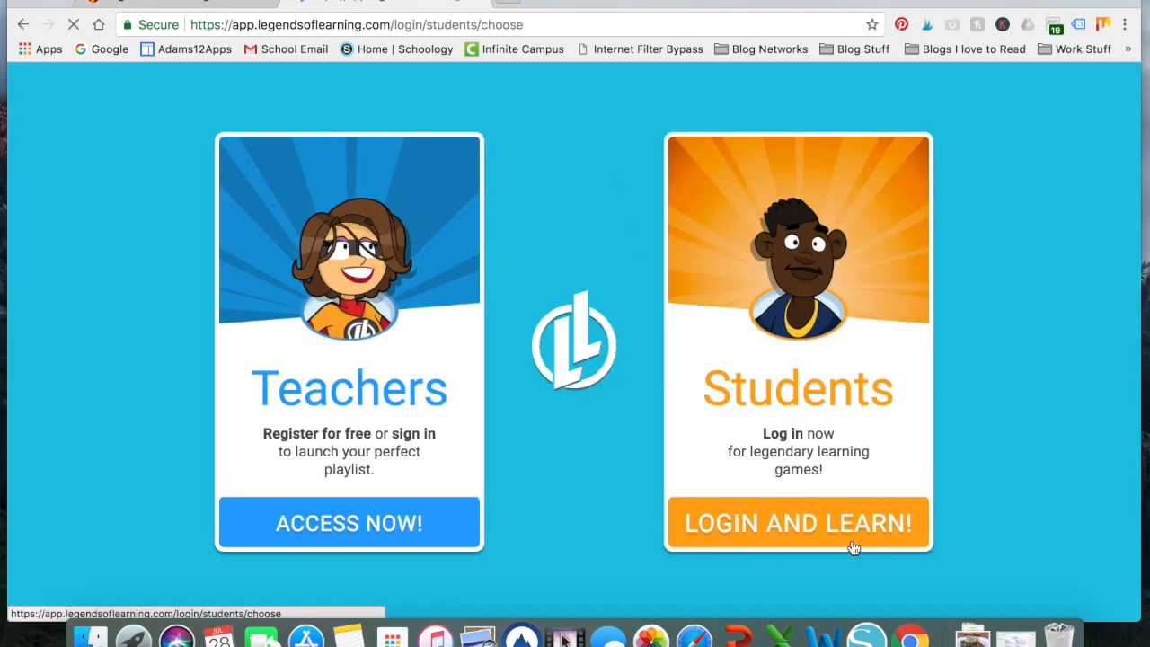
{"action": "left_click", "coordinate": [798, 522]}
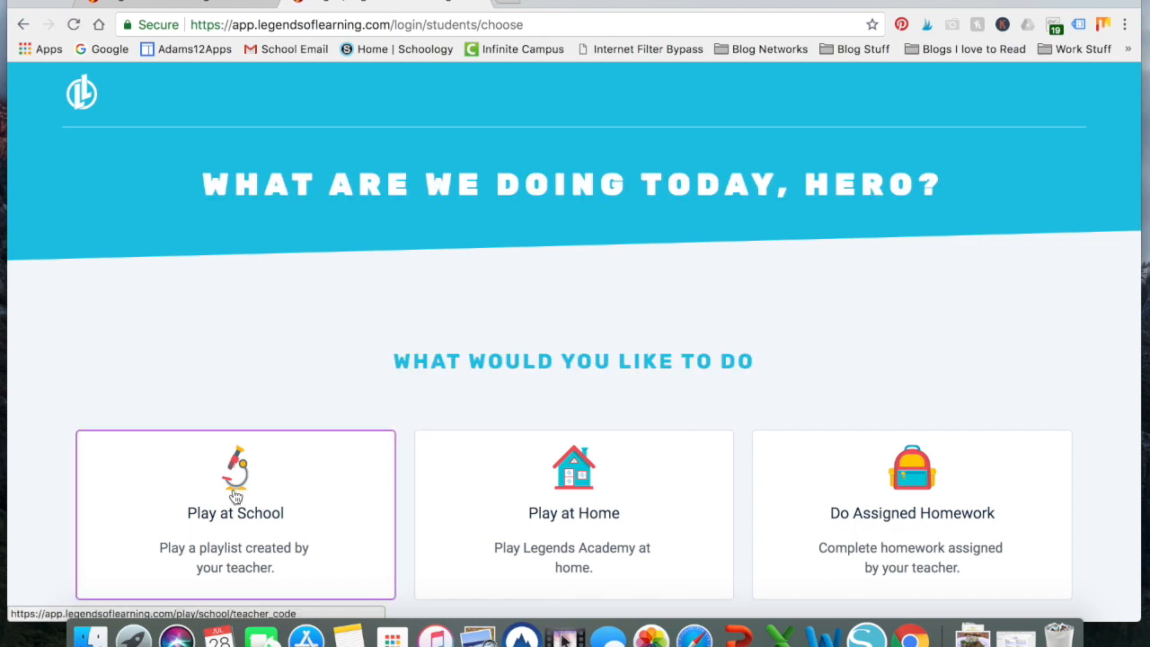
{"action": "left_click", "coordinate": [234, 496]}
{"action": "type", "text": "FUNKL"}
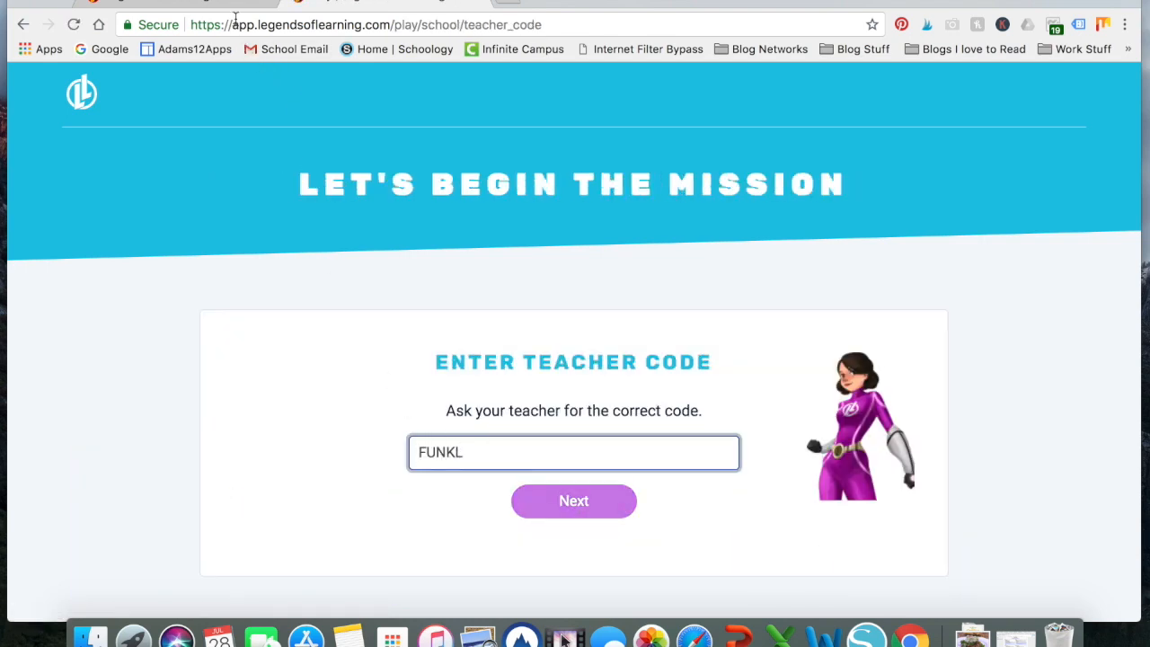
{"action": "left_click", "coordinate": [573, 500]}
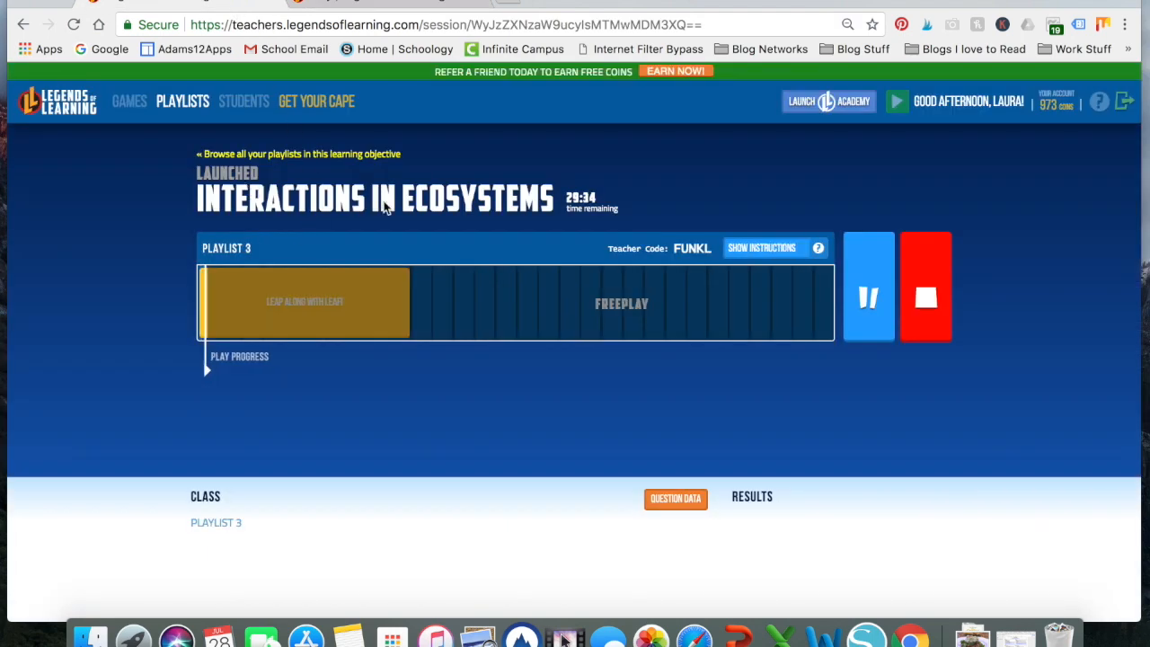
{"action": "mouse_move", "coordinate": [335, 100]}
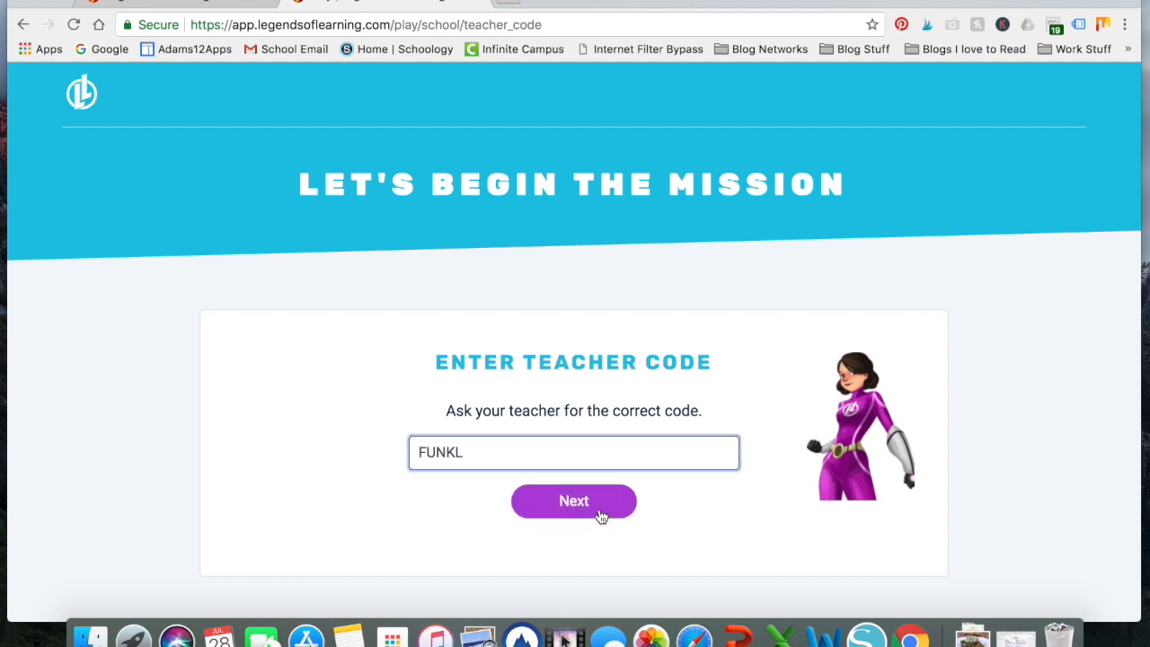
{"action": "left_click", "coordinate": [573, 499]}
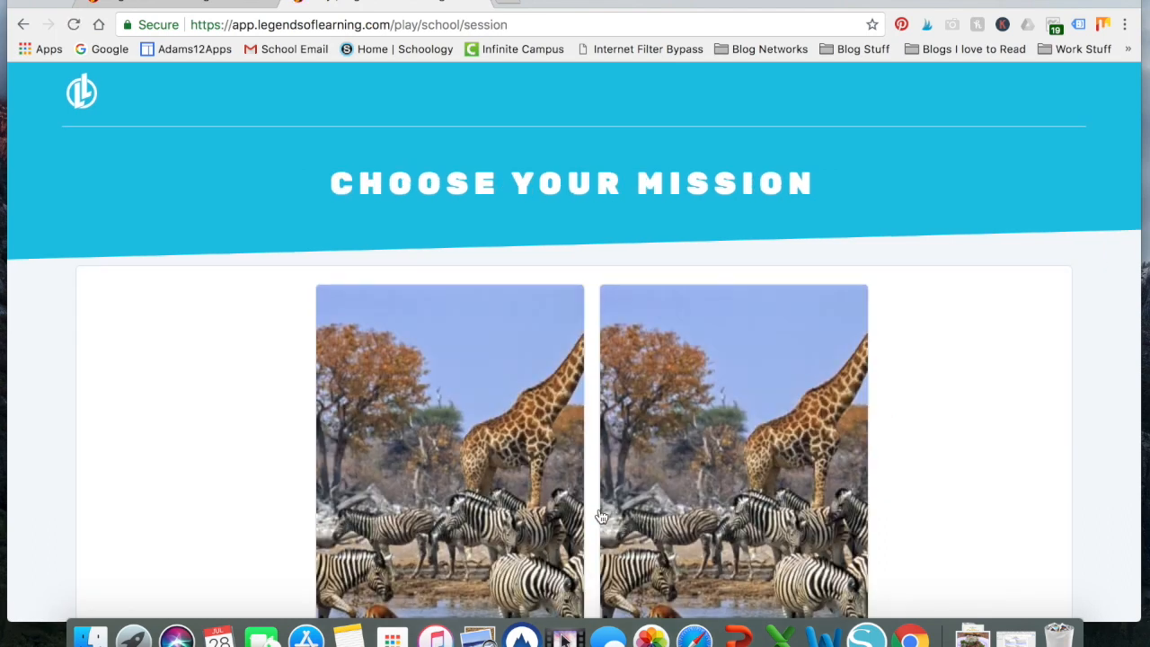
Step: Pick the Interactions in Ecosystems mission from the student's mission list
{"action": "scroll", "scroll_direction": "down", "scroll_amount": 3}
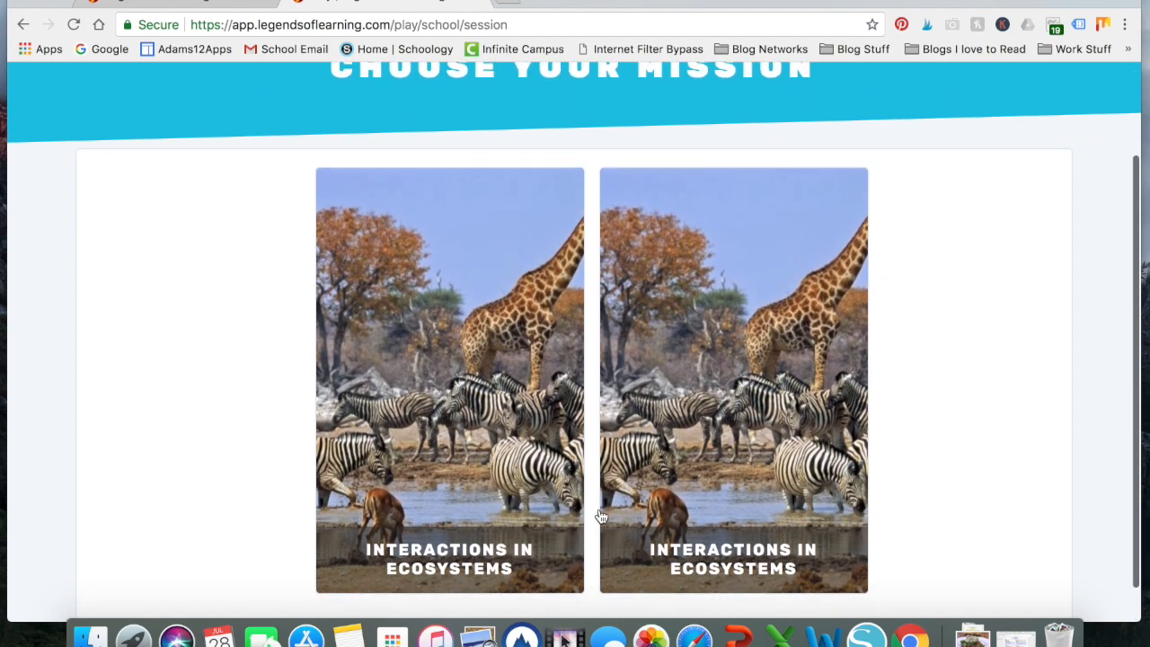
{"action": "scroll", "scroll_direction": "down", "scroll_amount": 3}
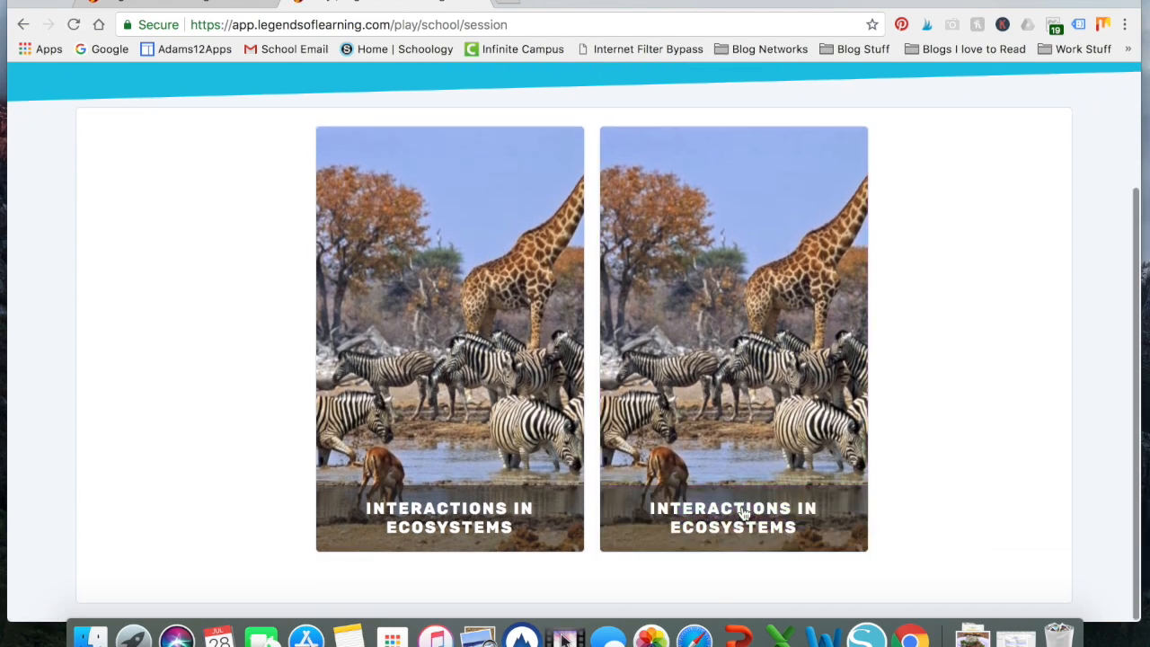
{"action": "mouse_move", "coordinate": [733, 528]}
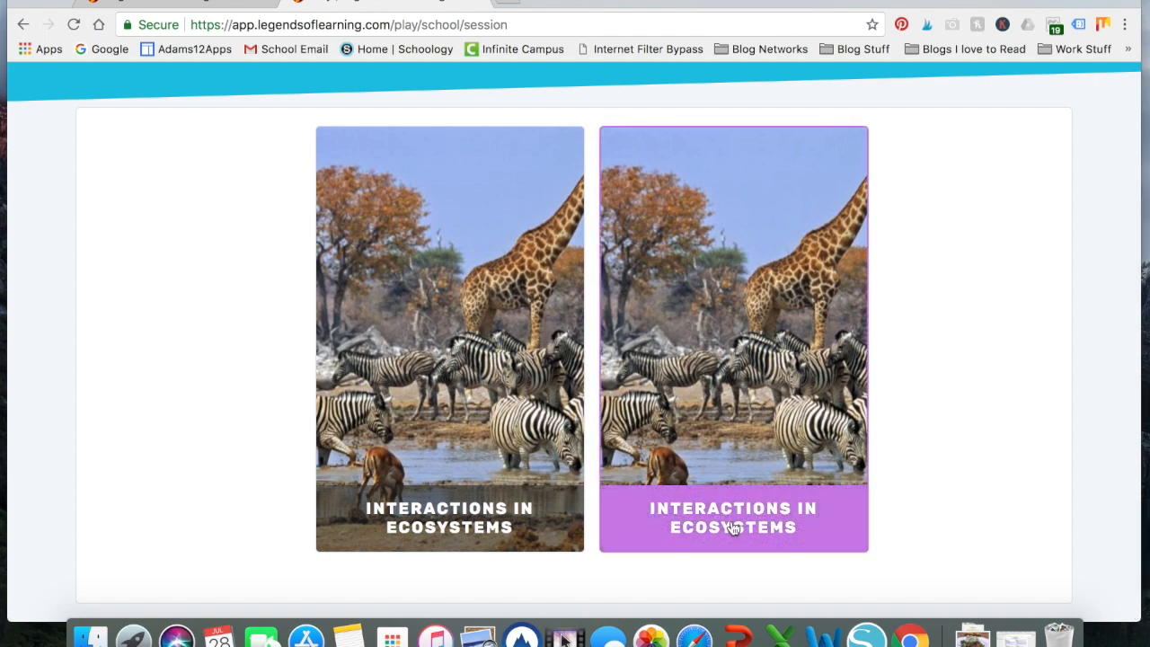
{"action": "left_click", "coordinate": [733, 528]}
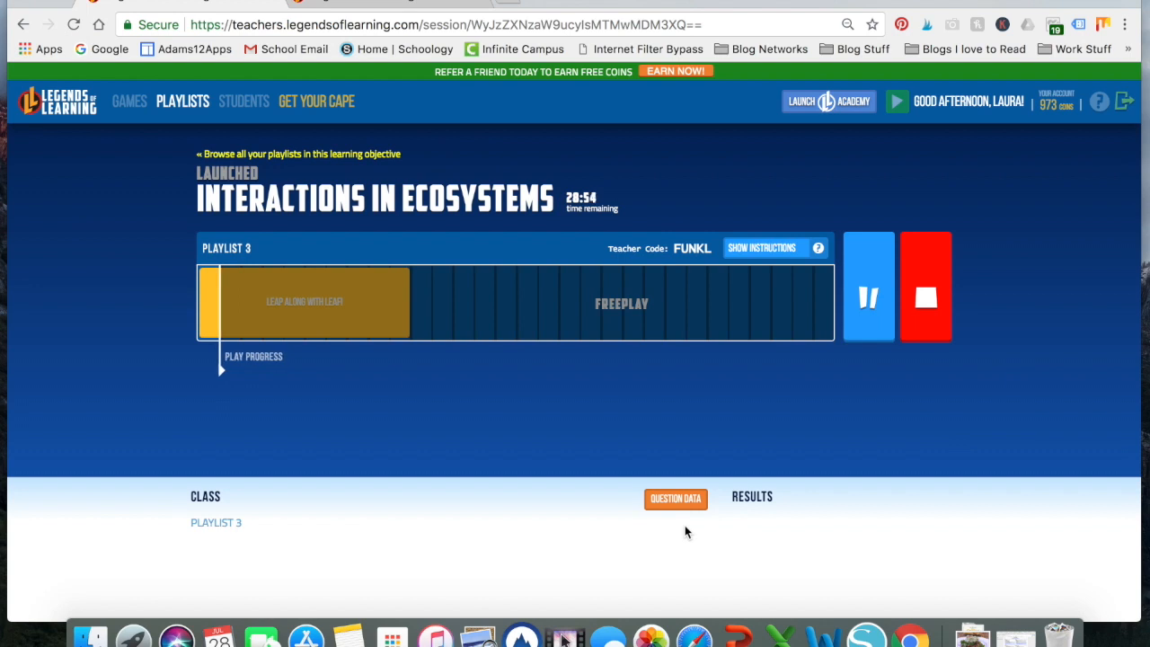
{"action": "mouse_move", "coordinate": [514, 286]}
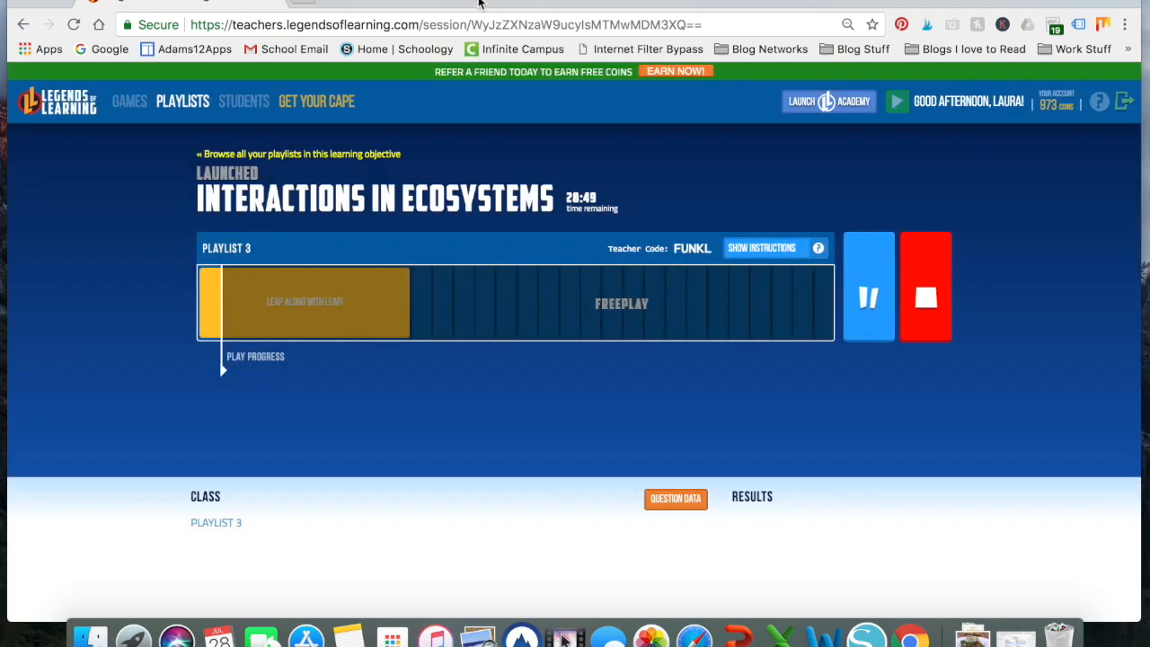
{"action": "mouse_move", "coordinate": [192, 116]}
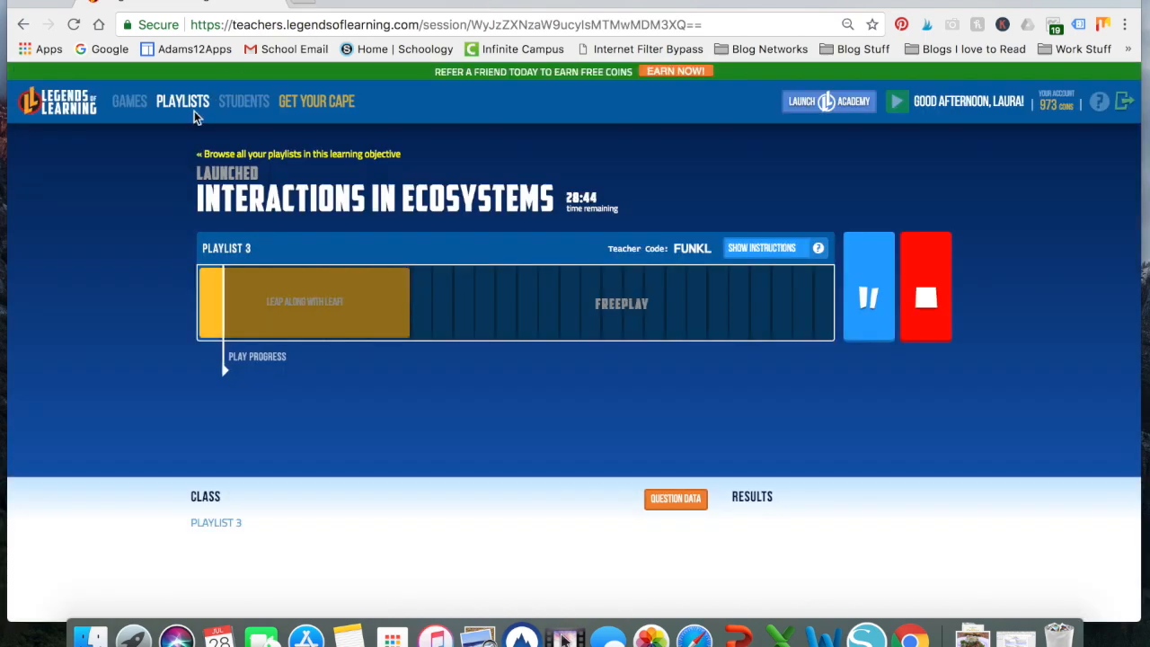
{"action": "mouse_move", "coordinate": [656, 277]}
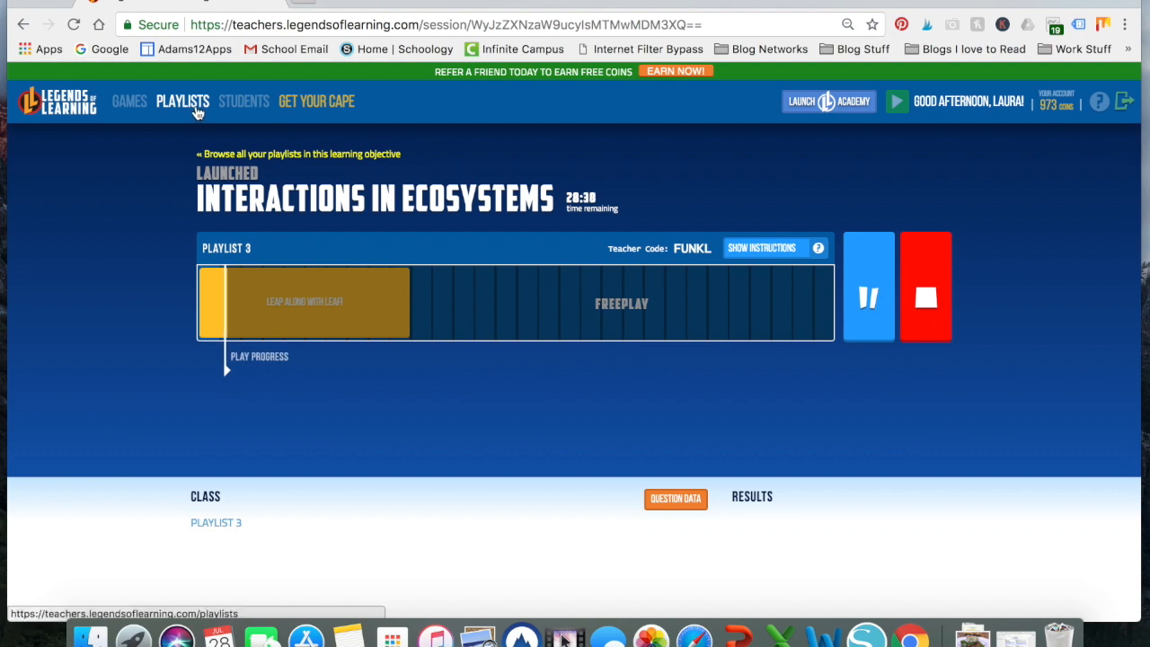
Step: View the Playlists list, briefly check the completed Interactions in Ecosystems Playlist 1, and return
{"action": "left_click", "coordinate": [183, 100]}
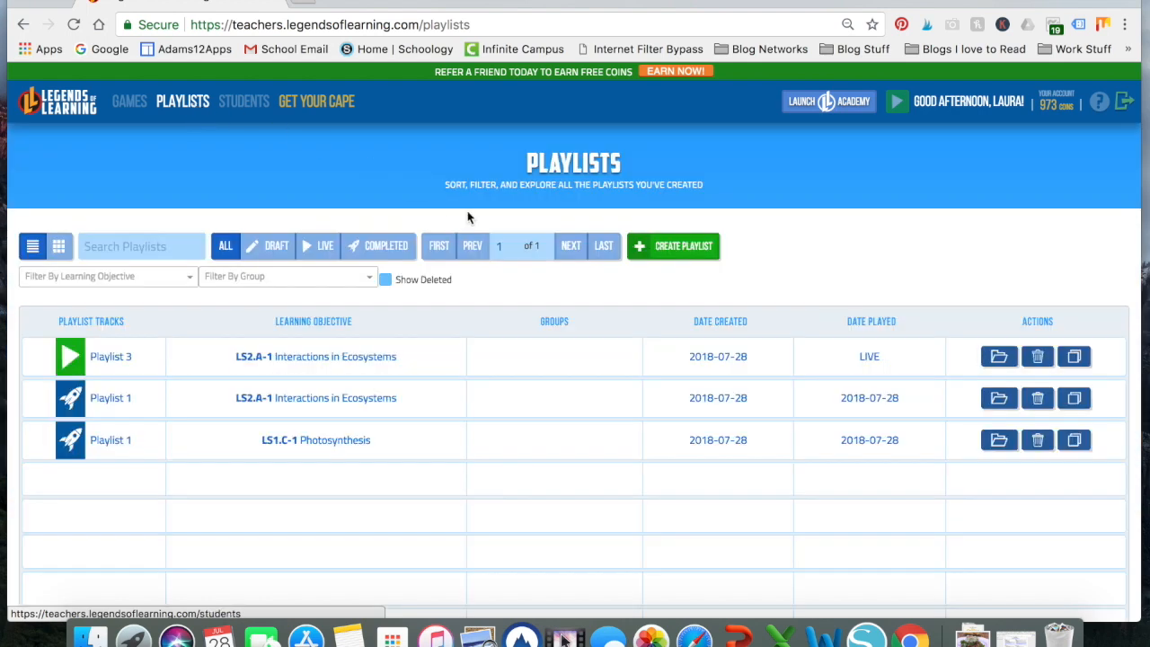
{"action": "mouse_move", "coordinate": [907, 342]}
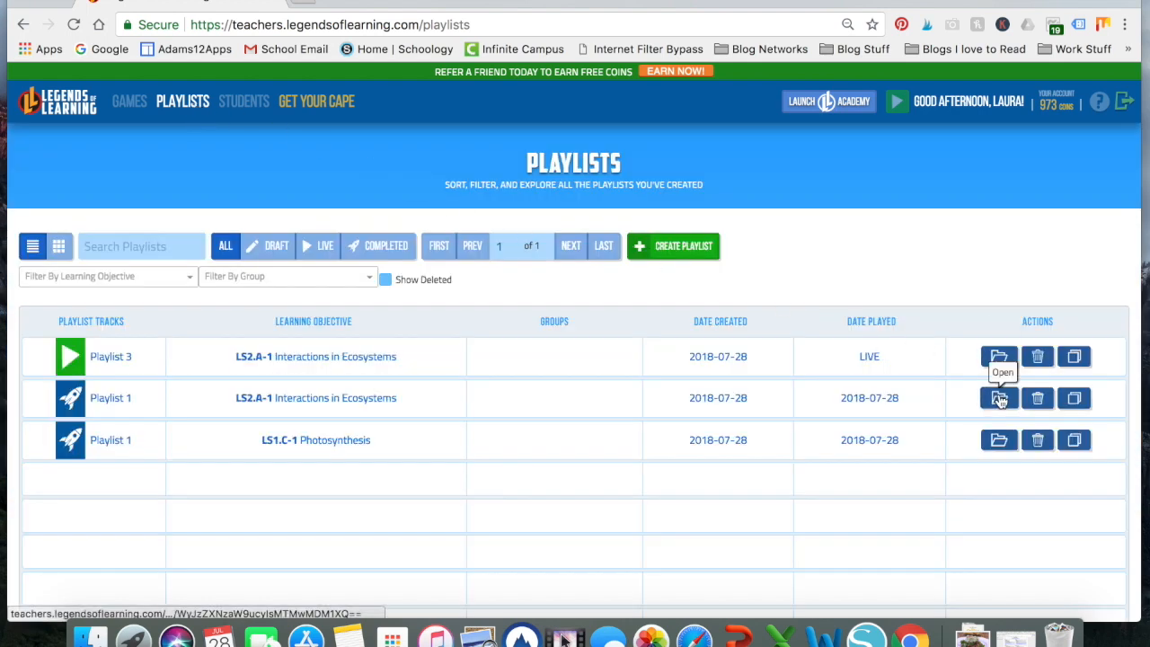
{"action": "mouse_move", "coordinate": [839, 368]}
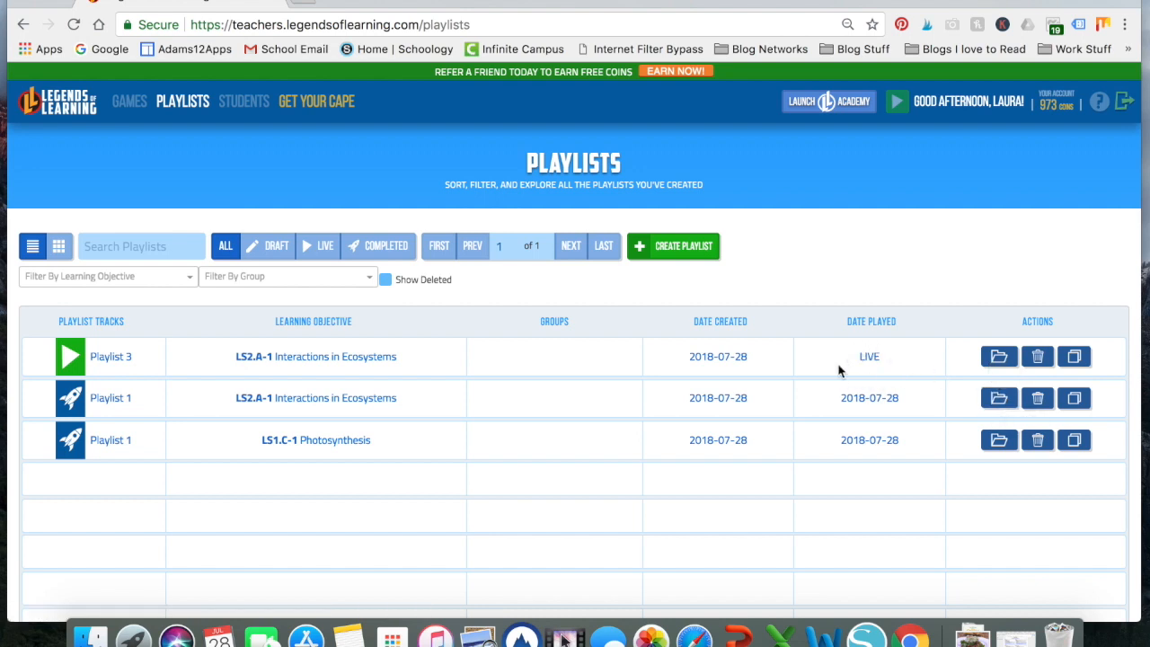
{"action": "mouse_move", "coordinate": [1000, 397]}
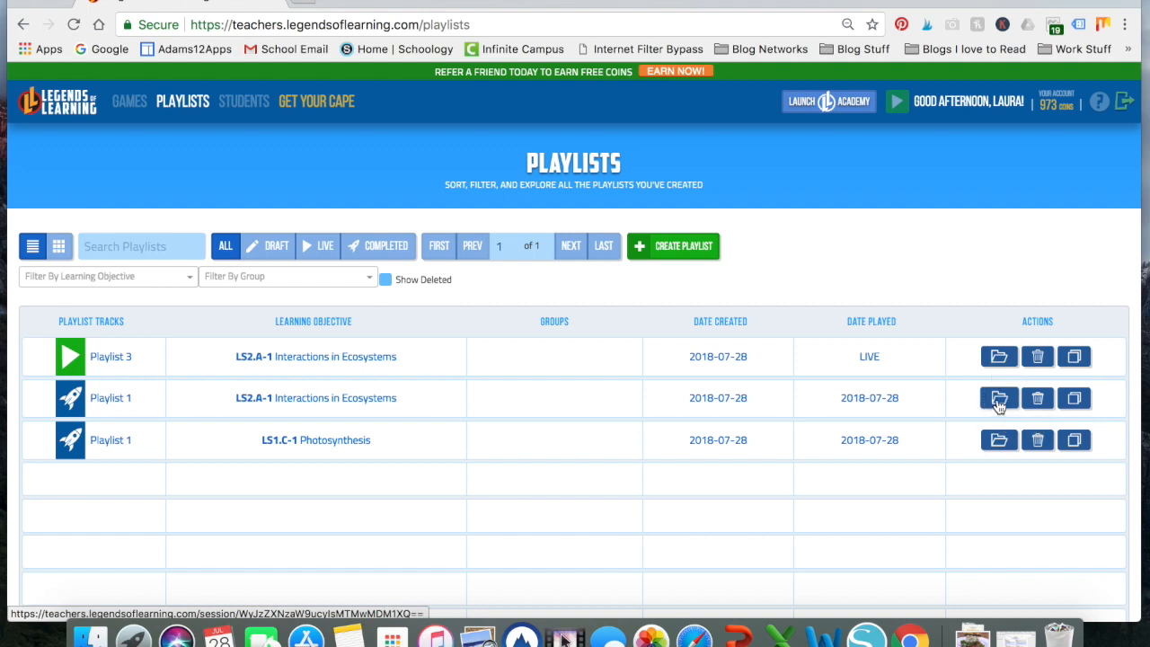
{"action": "left_click", "coordinate": [1000, 398]}
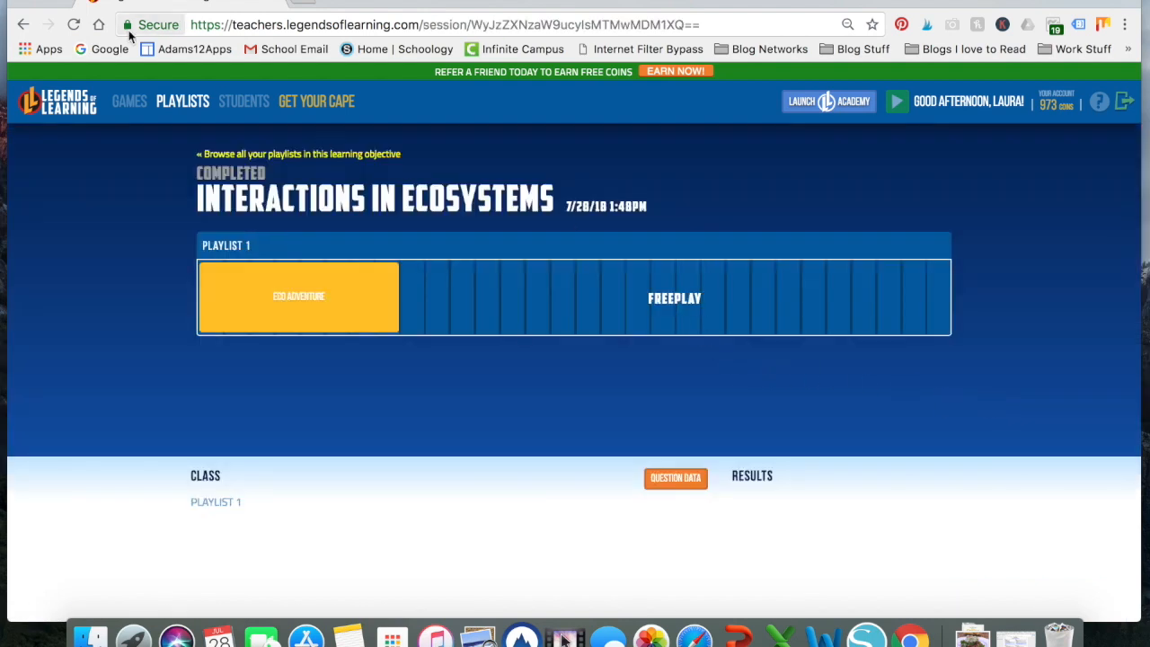
{"action": "left_click", "coordinate": [183, 101]}
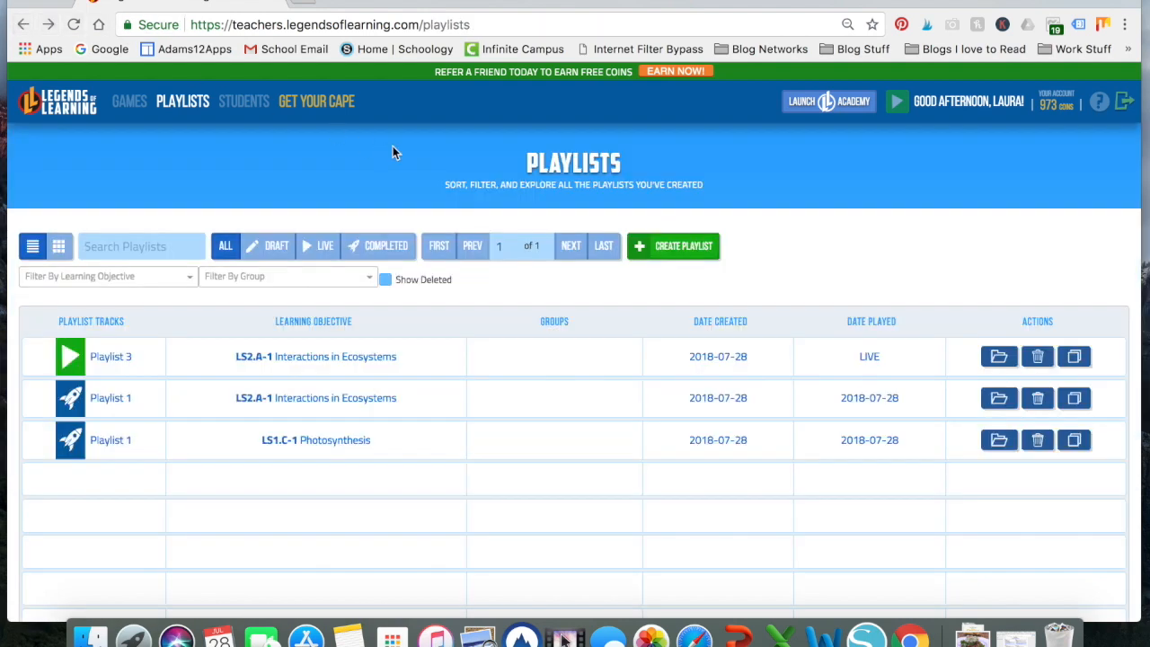
{"action": "mouse_move", "coordinate": [933, 388]}
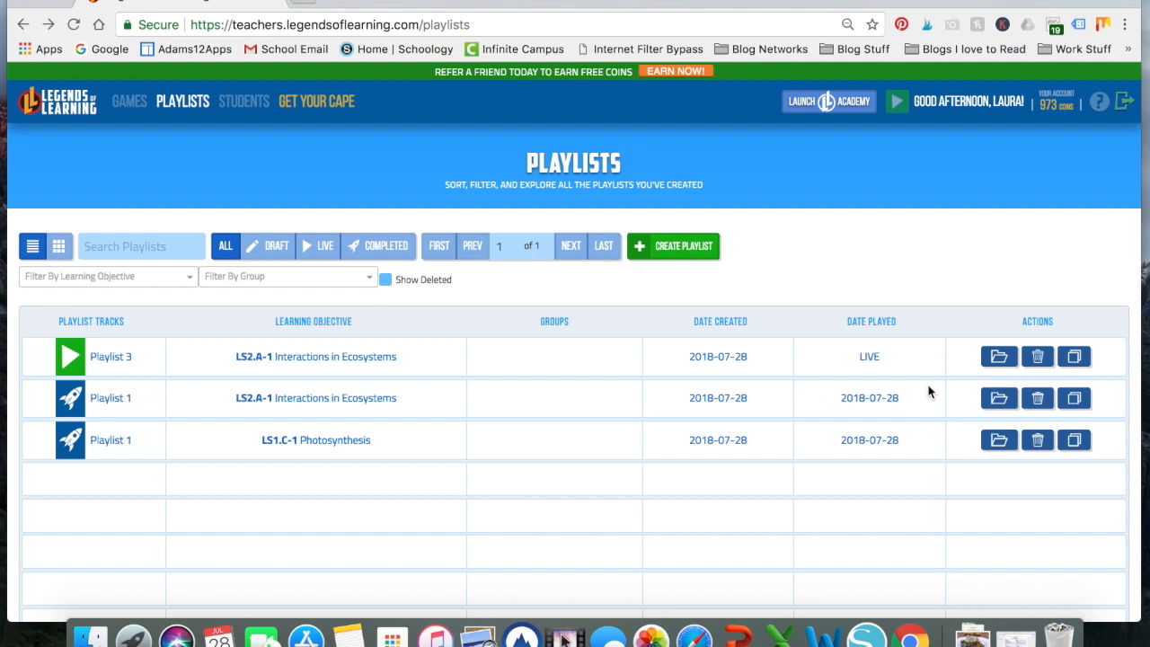
{"action": "mouse_move", "coordinate": [920, 359]}
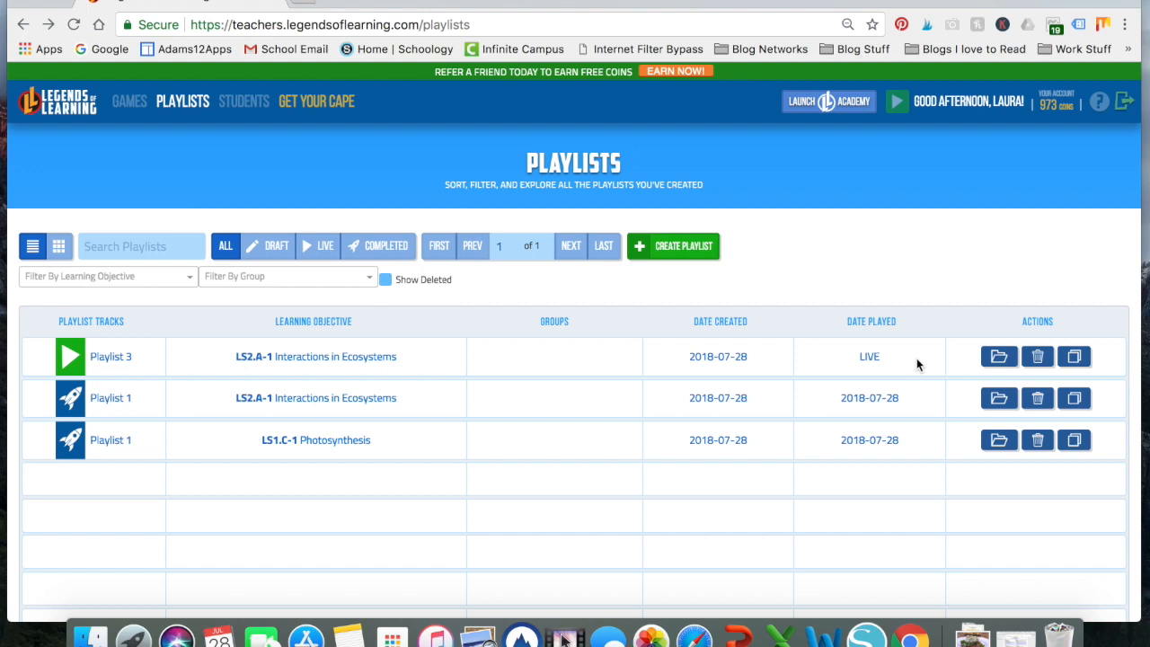
{"action": "mouse_move", "coordinate": [837, 320]}
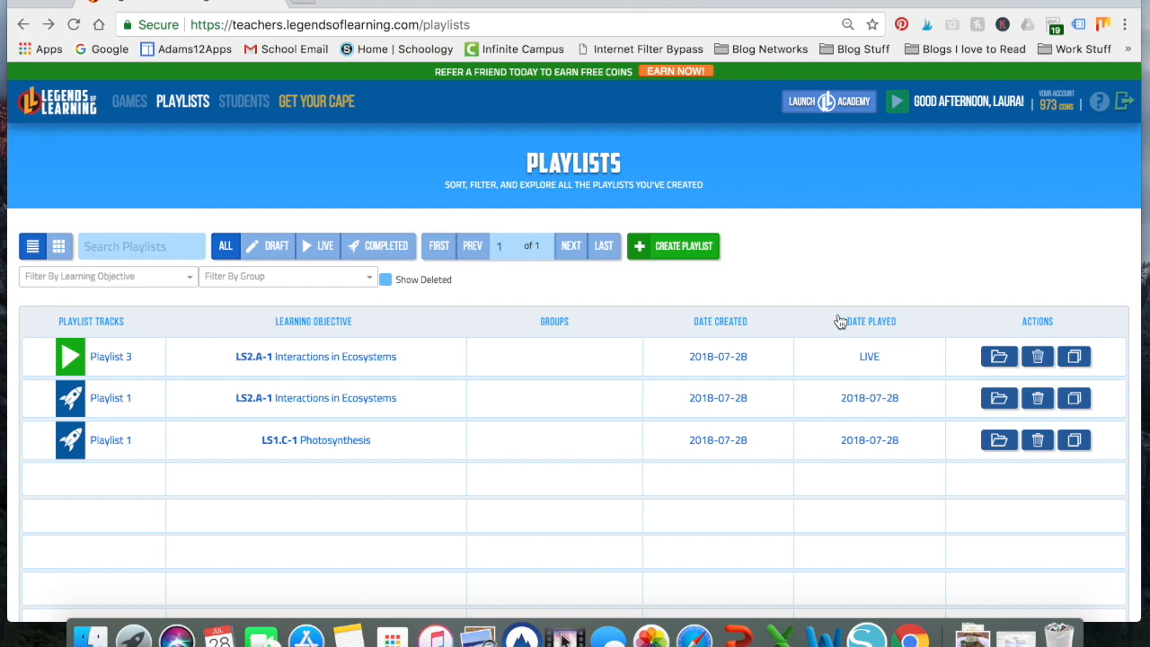
{"action": "mouse_move", "coordinate": [996, 395]}
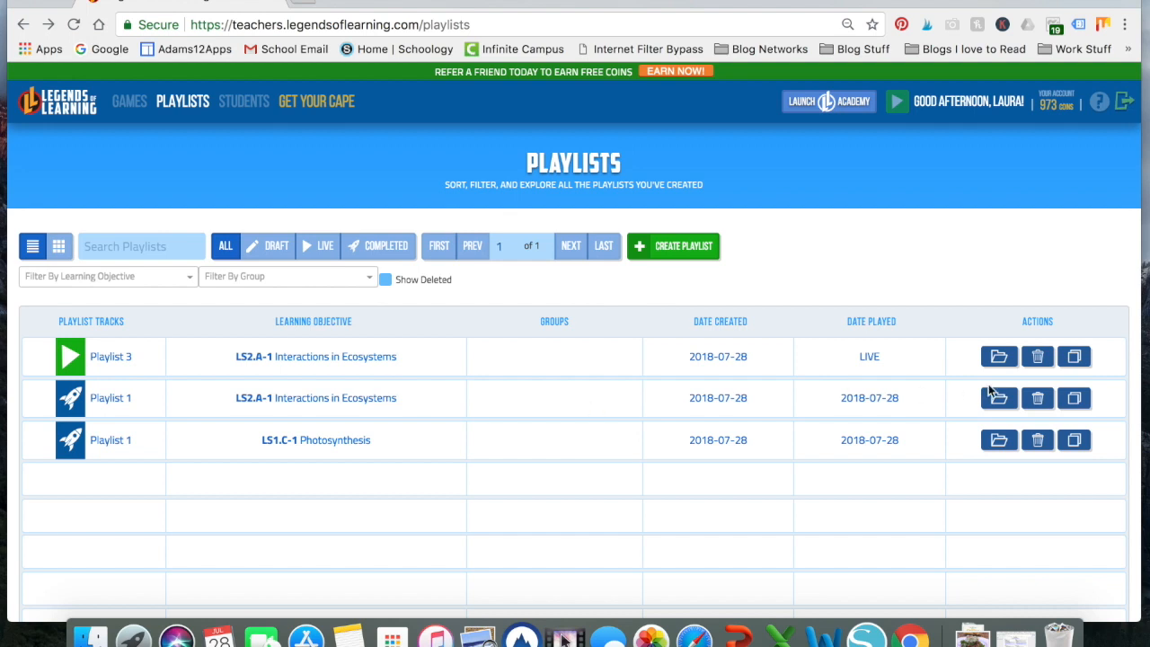
{"action": "mouse_move", "coordinate": [1042, 399]}
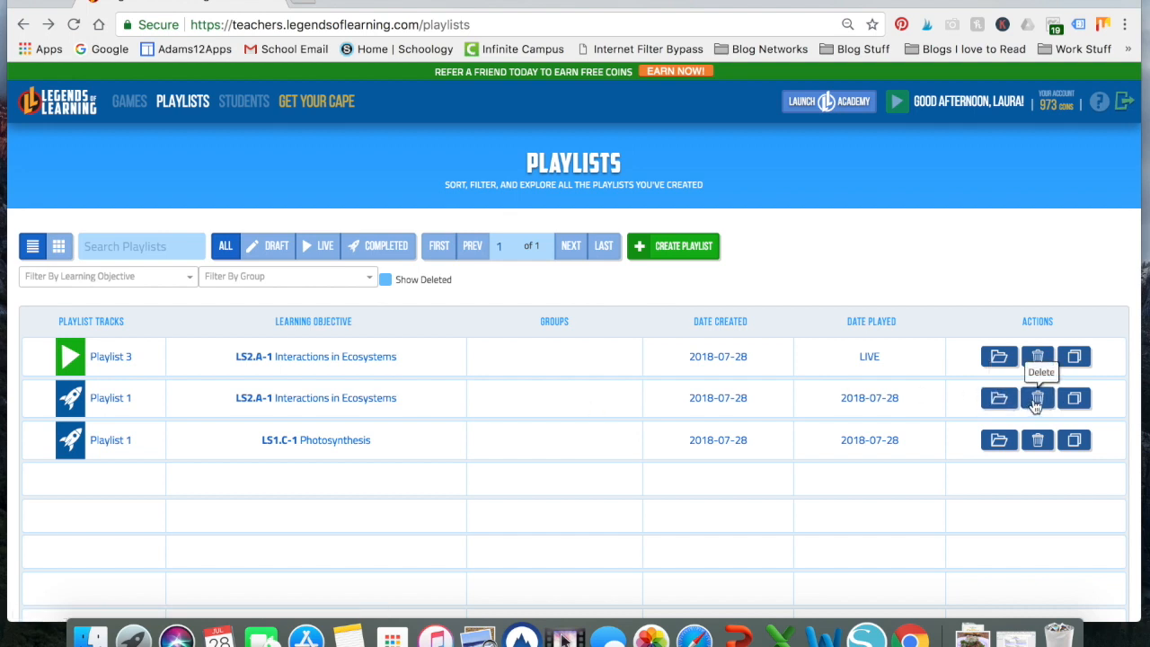
Step: Delete the completed Interactions in Ecosystems and Photosynthesis Playlist 1 entries, leaving only live Playlist 3
{"action": "left_click", "coordinate": [1037, 399]}
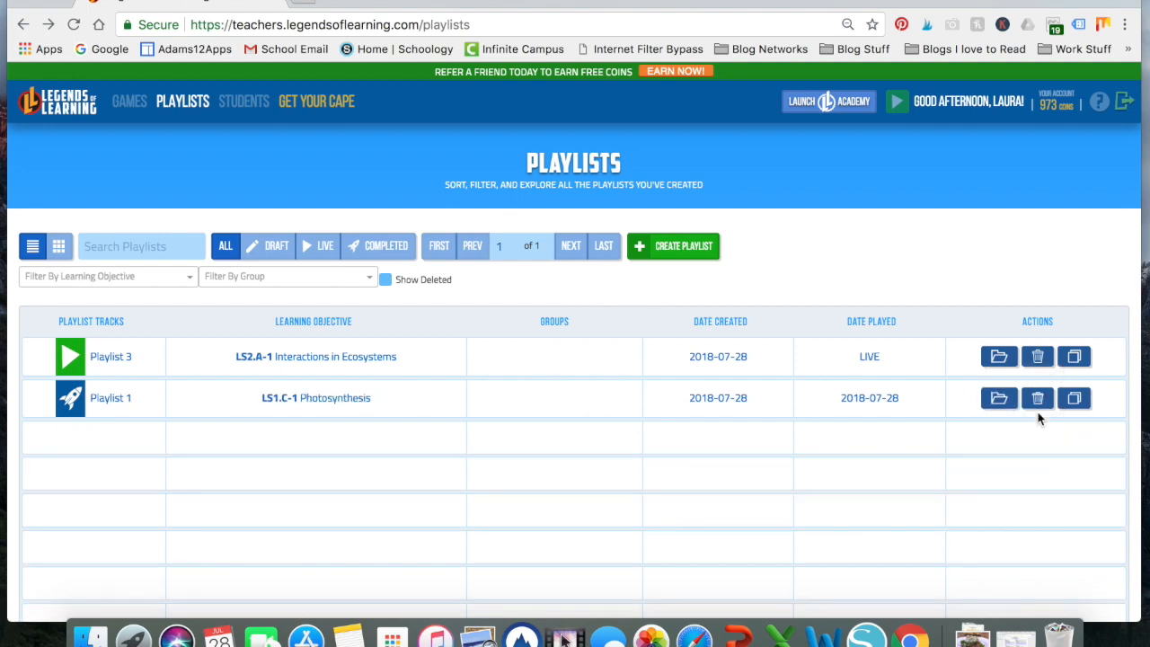
{"action": "mouse_move", "coordinate": [1038, 401]}
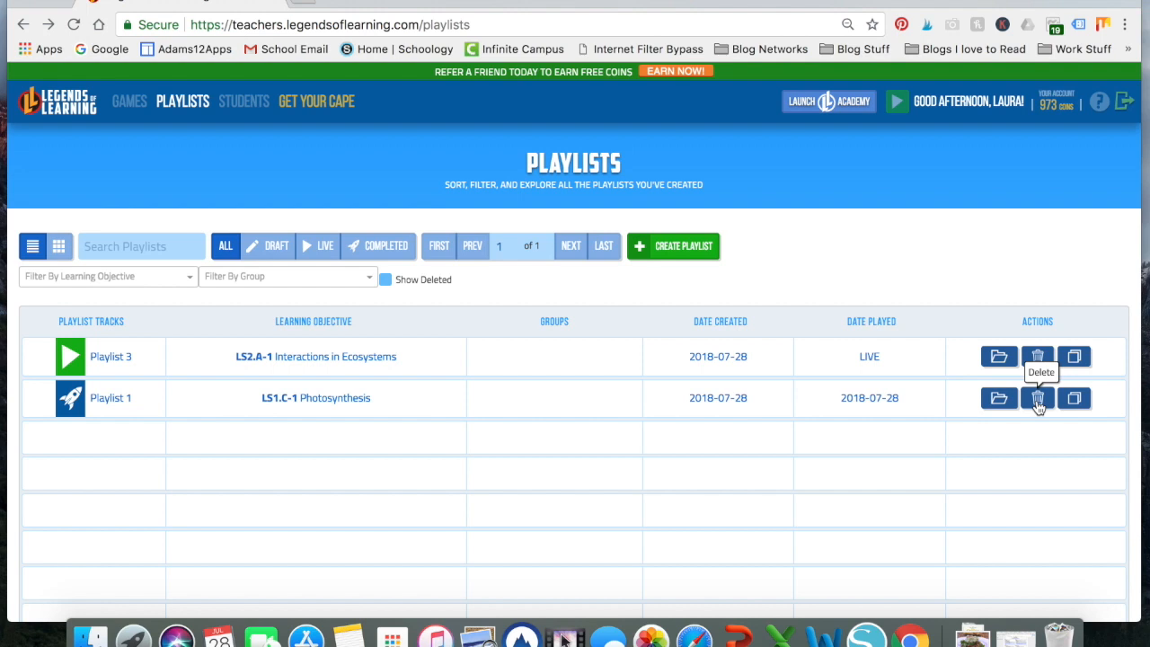
{"action": "left_click", "coordinate": [1039, 399]}
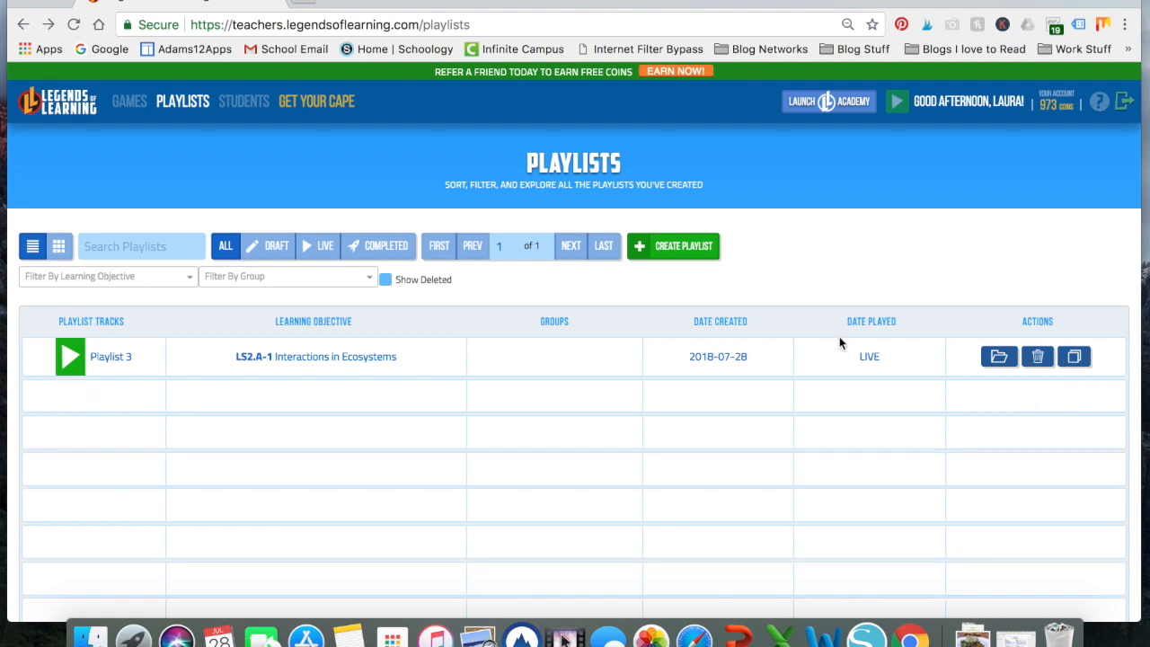
{"action": "mouse_move", "coordinate": [119, 350]}
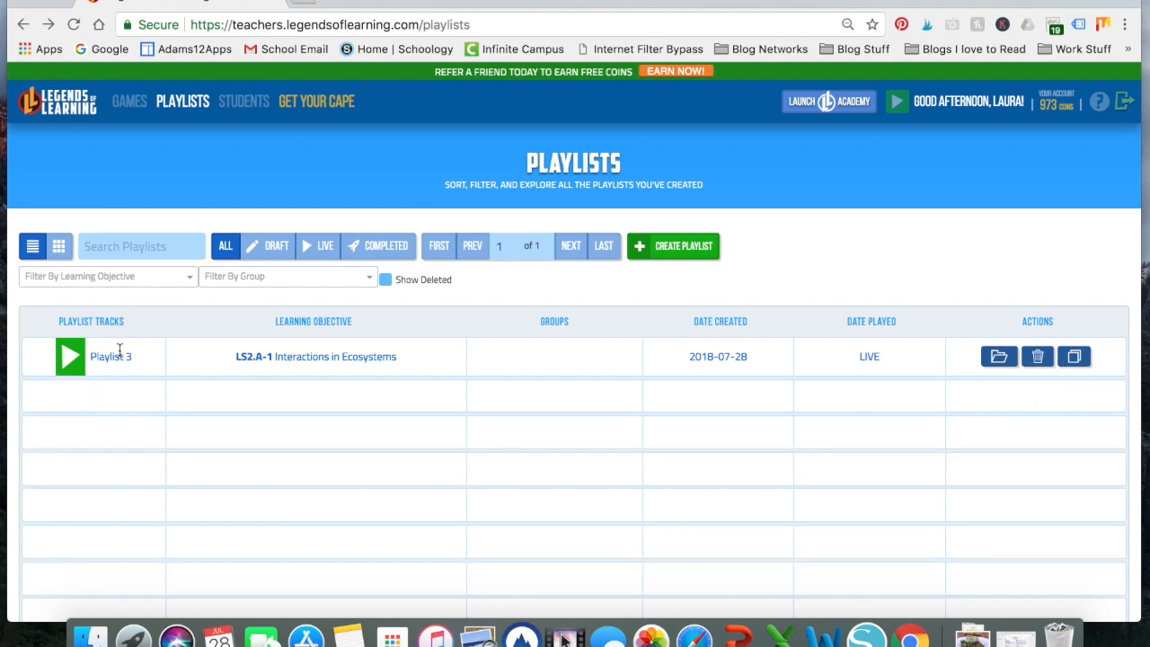
{"action": "mouse_move", "coordinate": [130, 111]}
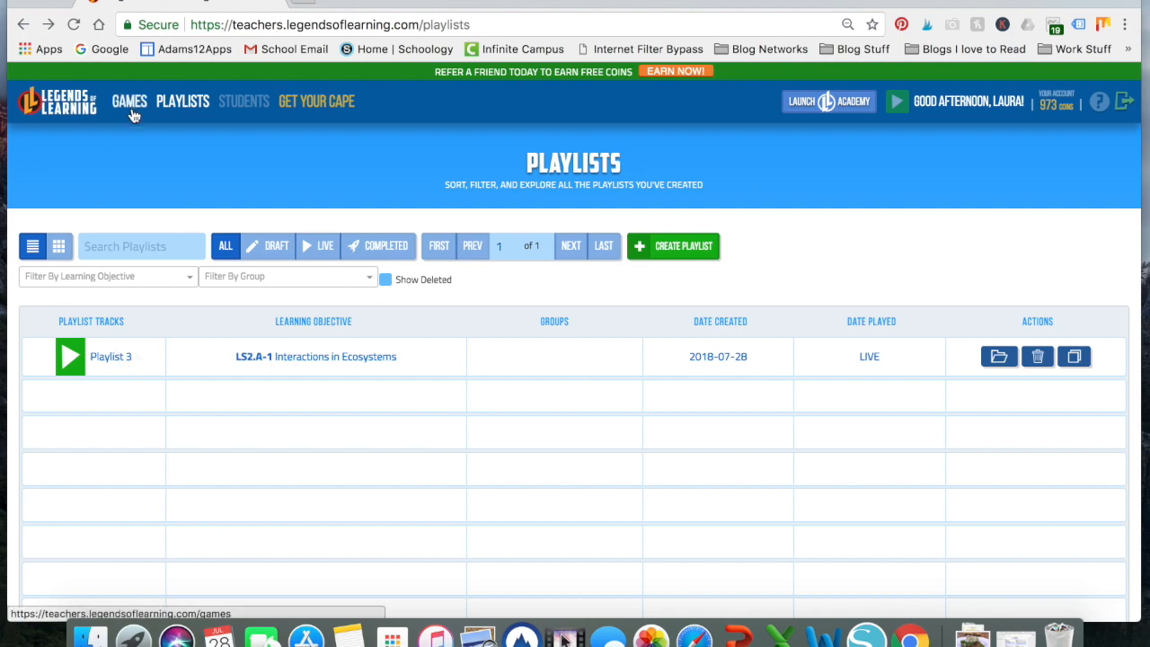